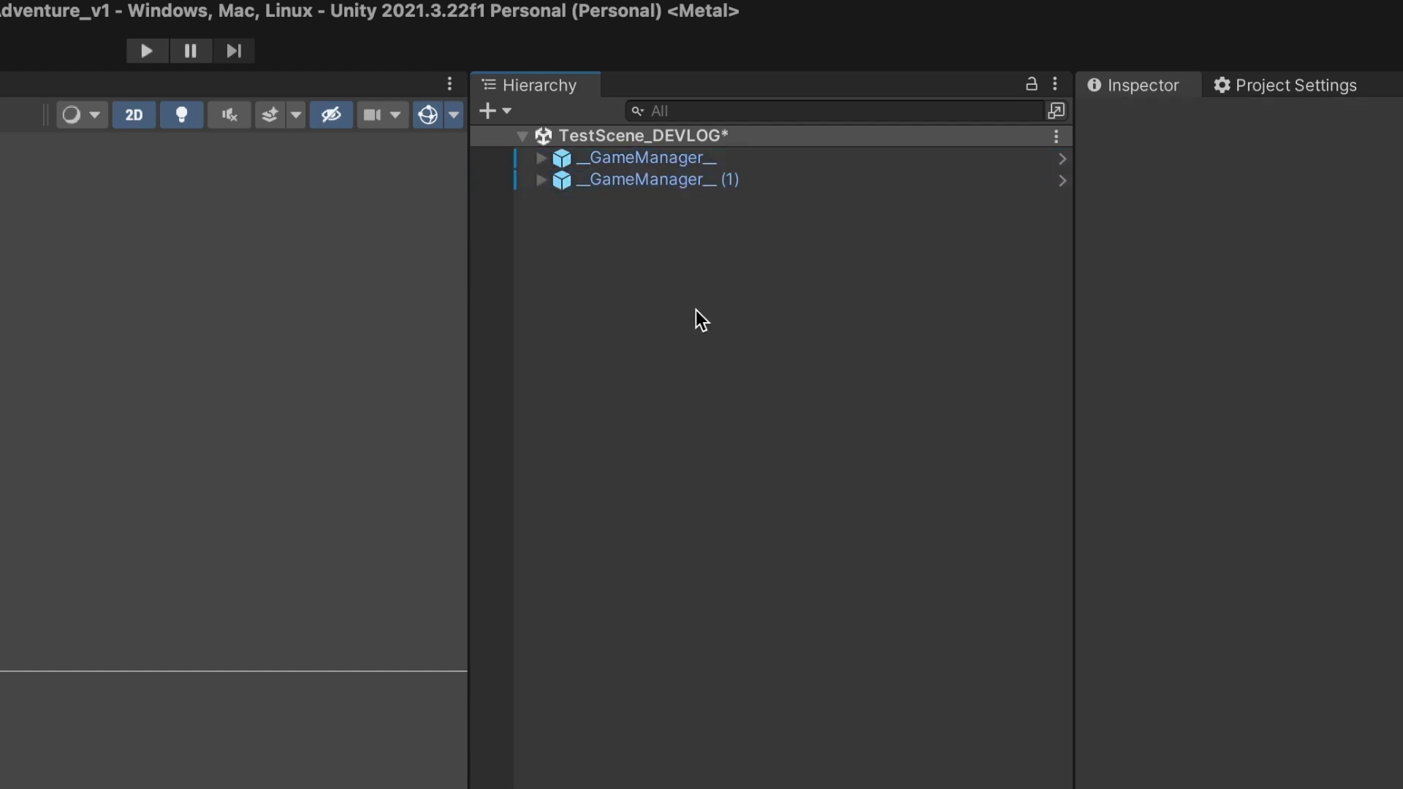
pyautogui.moveTo(739, 248)
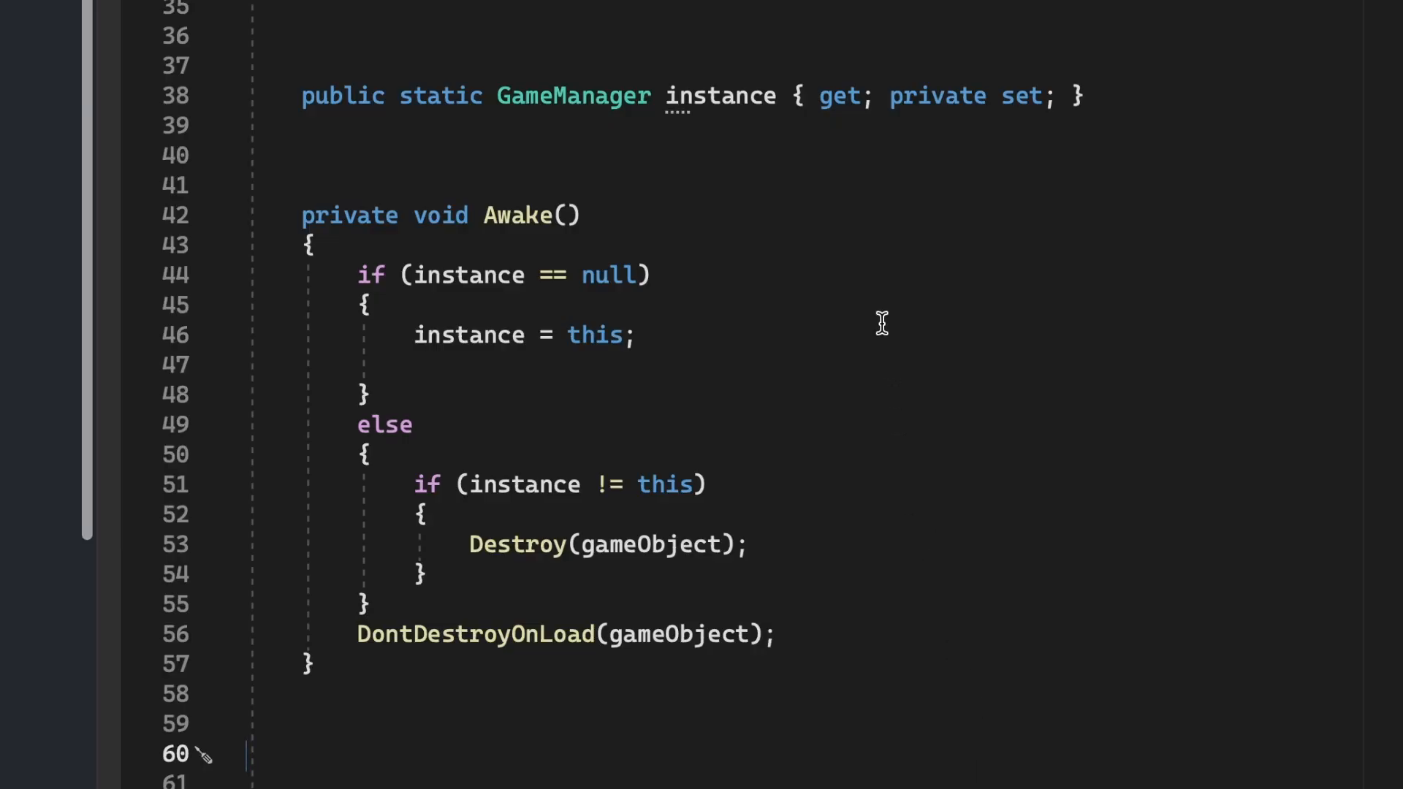
pyautogui.moveTo(704, 206)
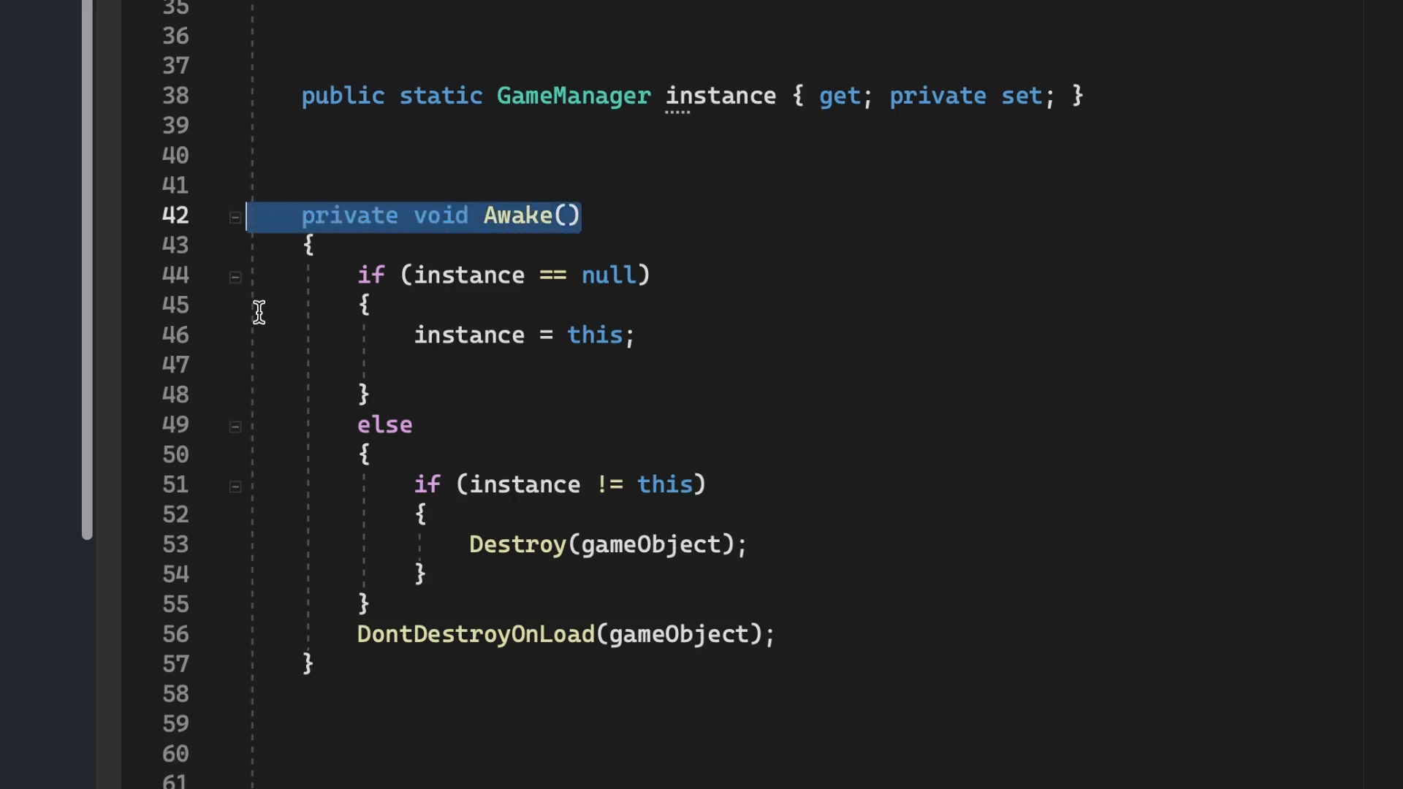
pyautogui.moveTo(703, 272)
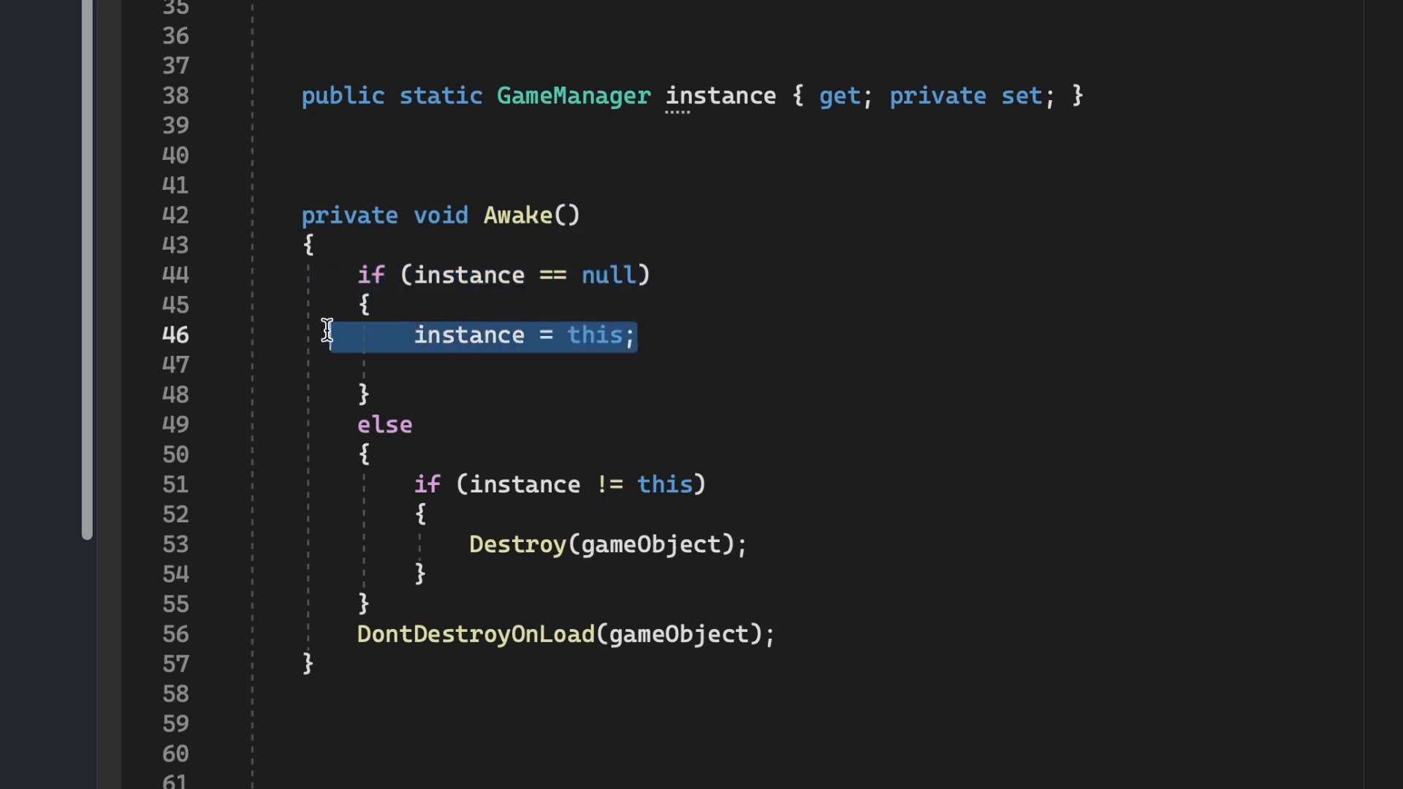
pyautogui.moveTo(792, 497)
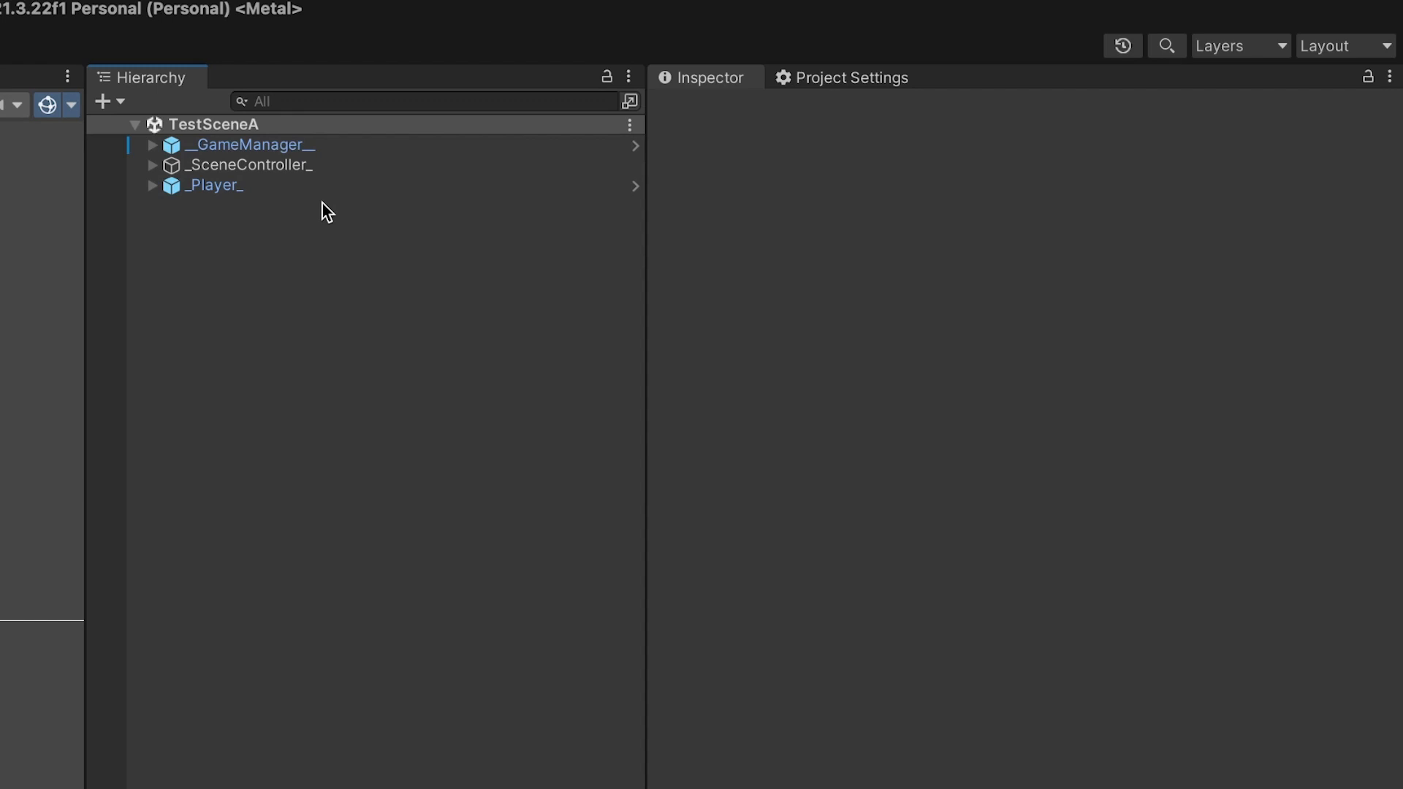
# - Inspect _SceneController_'s three scripts and expand its children (nav_System, Environment, HotSpots)
pyautogui.click(249, 144)
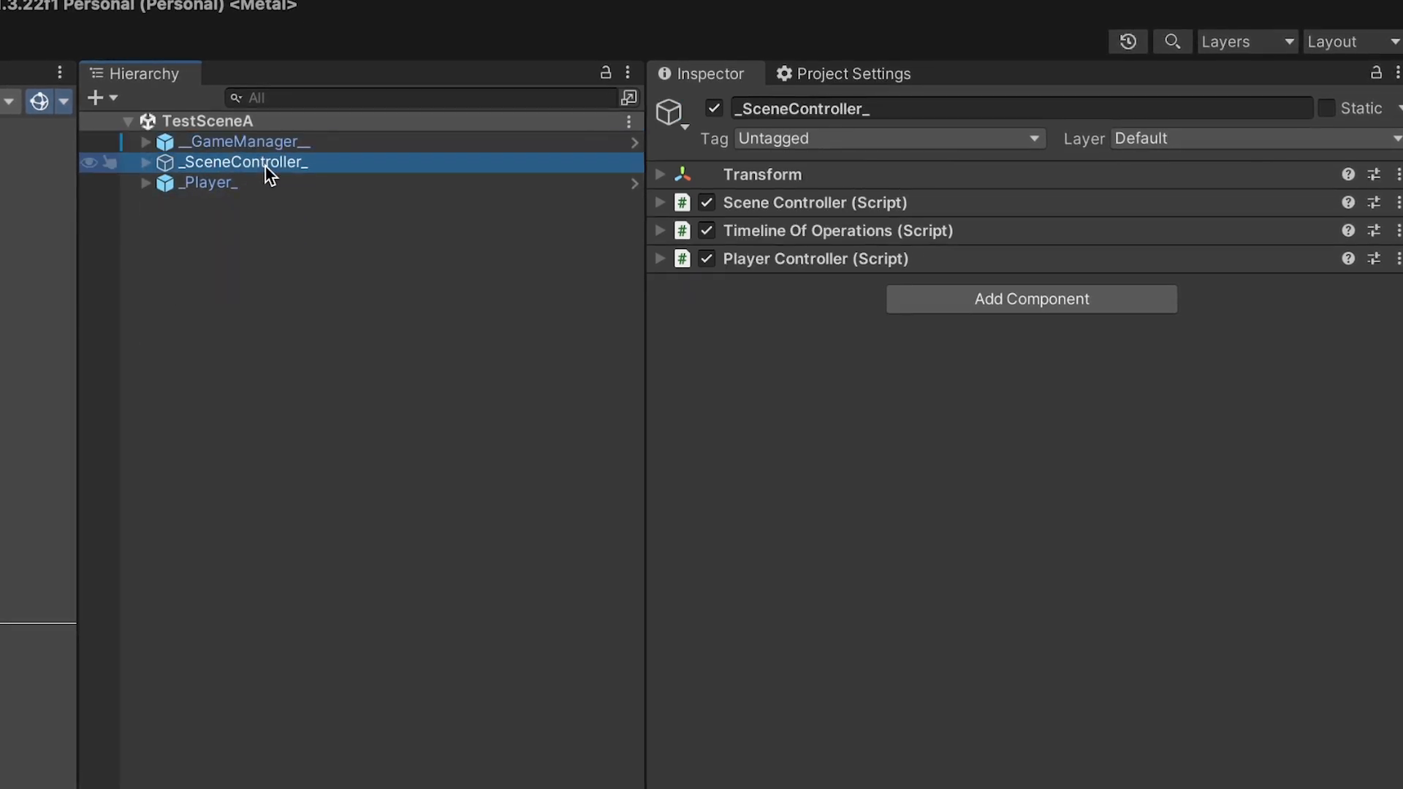
pyautogui.click(146, 162)
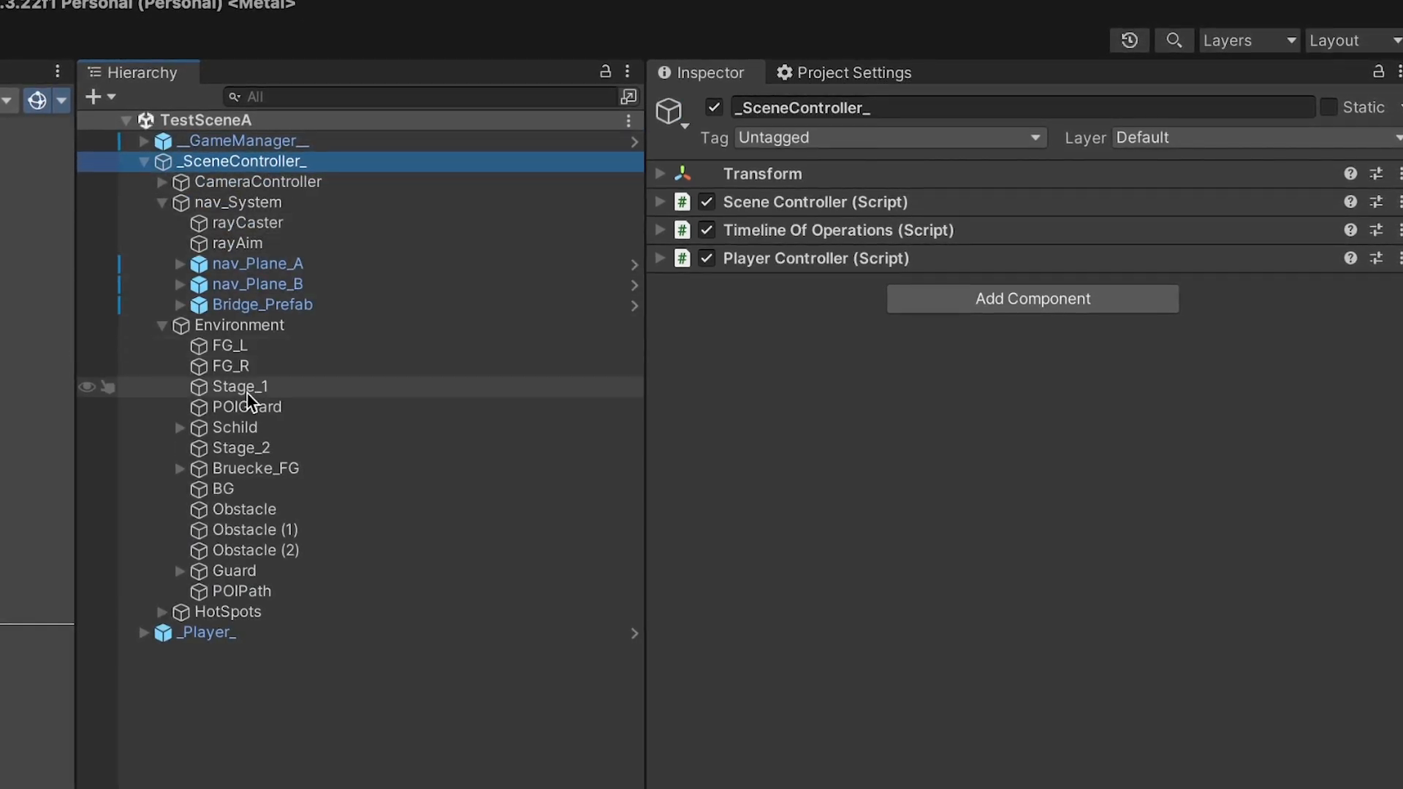
pyautogui.moveTo(269, 354)
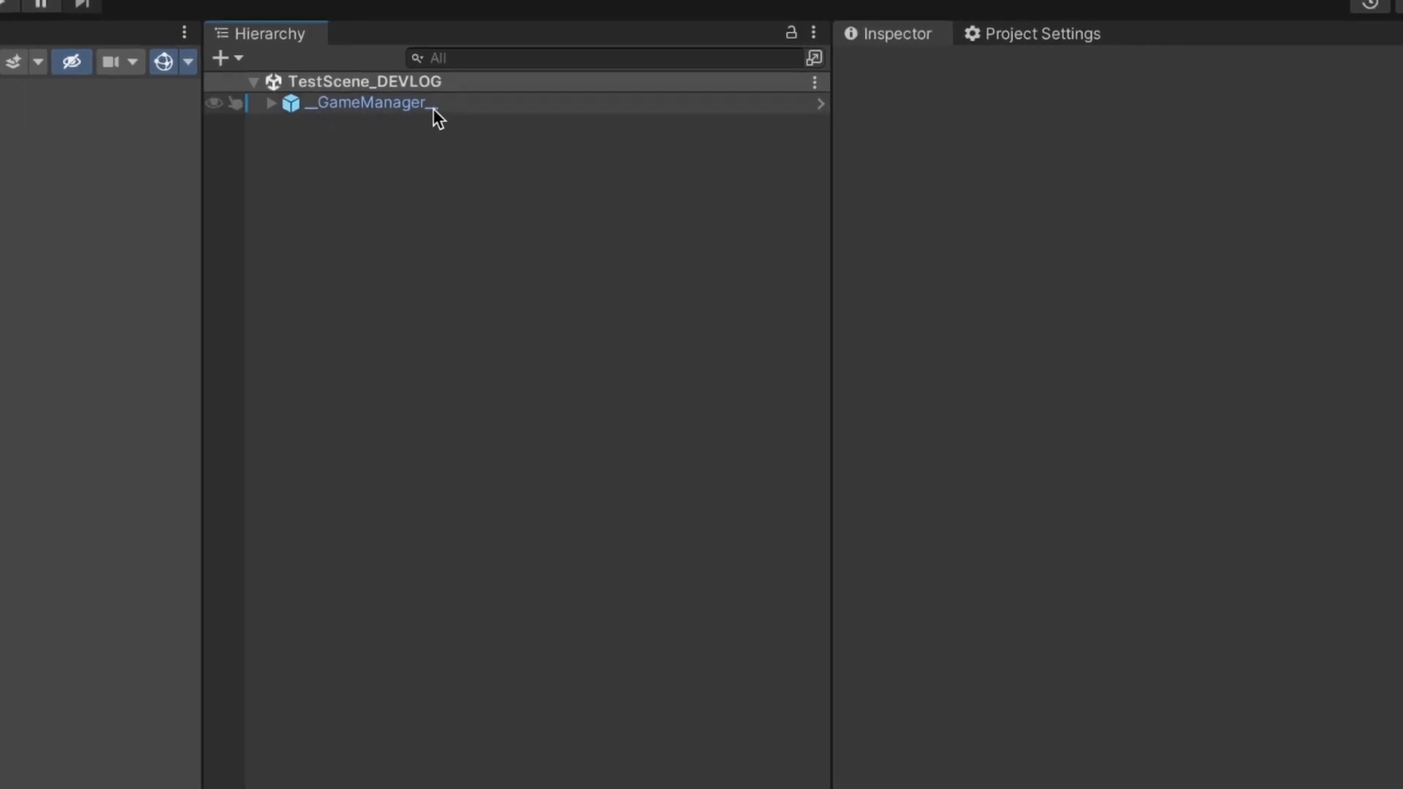
# - Inspect __GameManager__ and reveal the Game Manager script's manager references
pyautogui.click(363, 102)
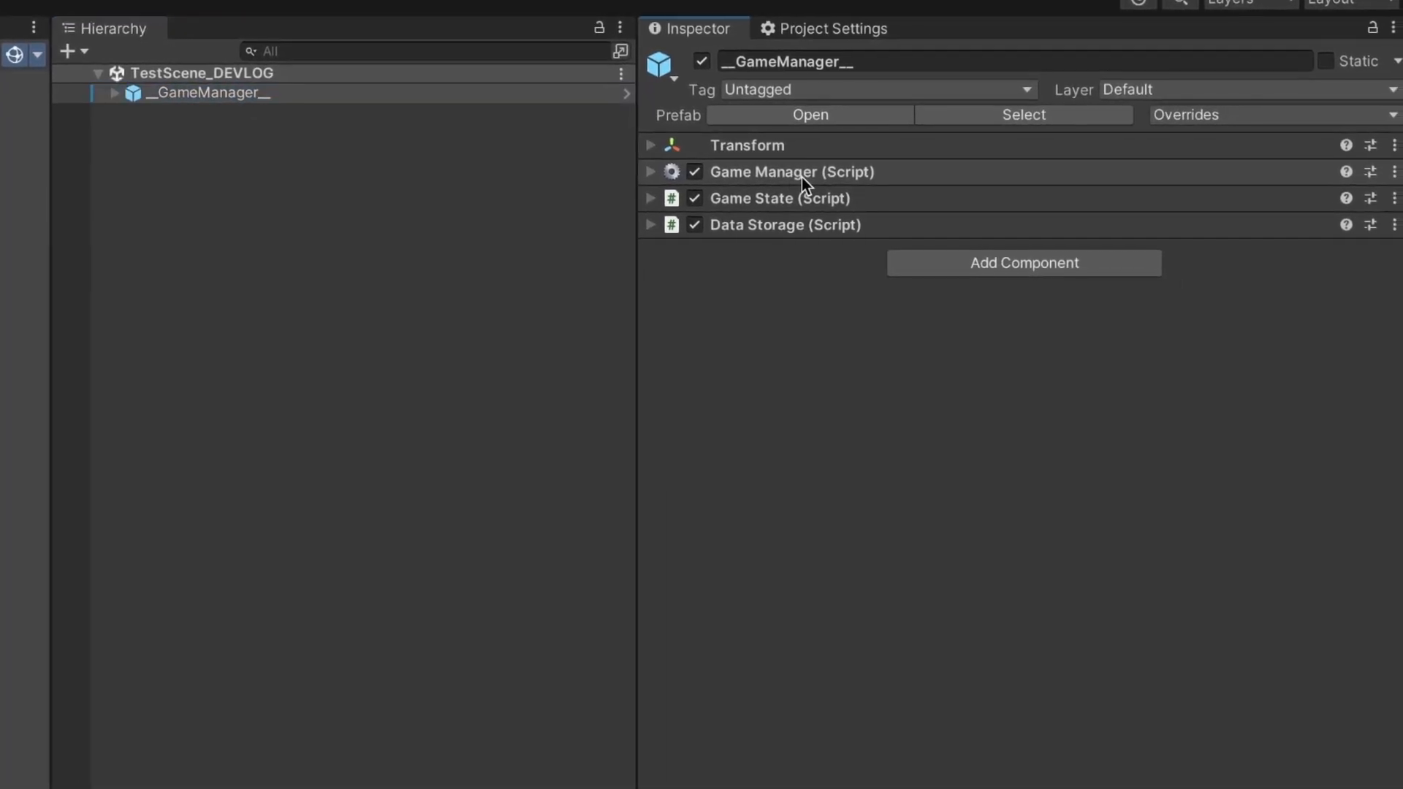
pyautogui.click(648, 171)
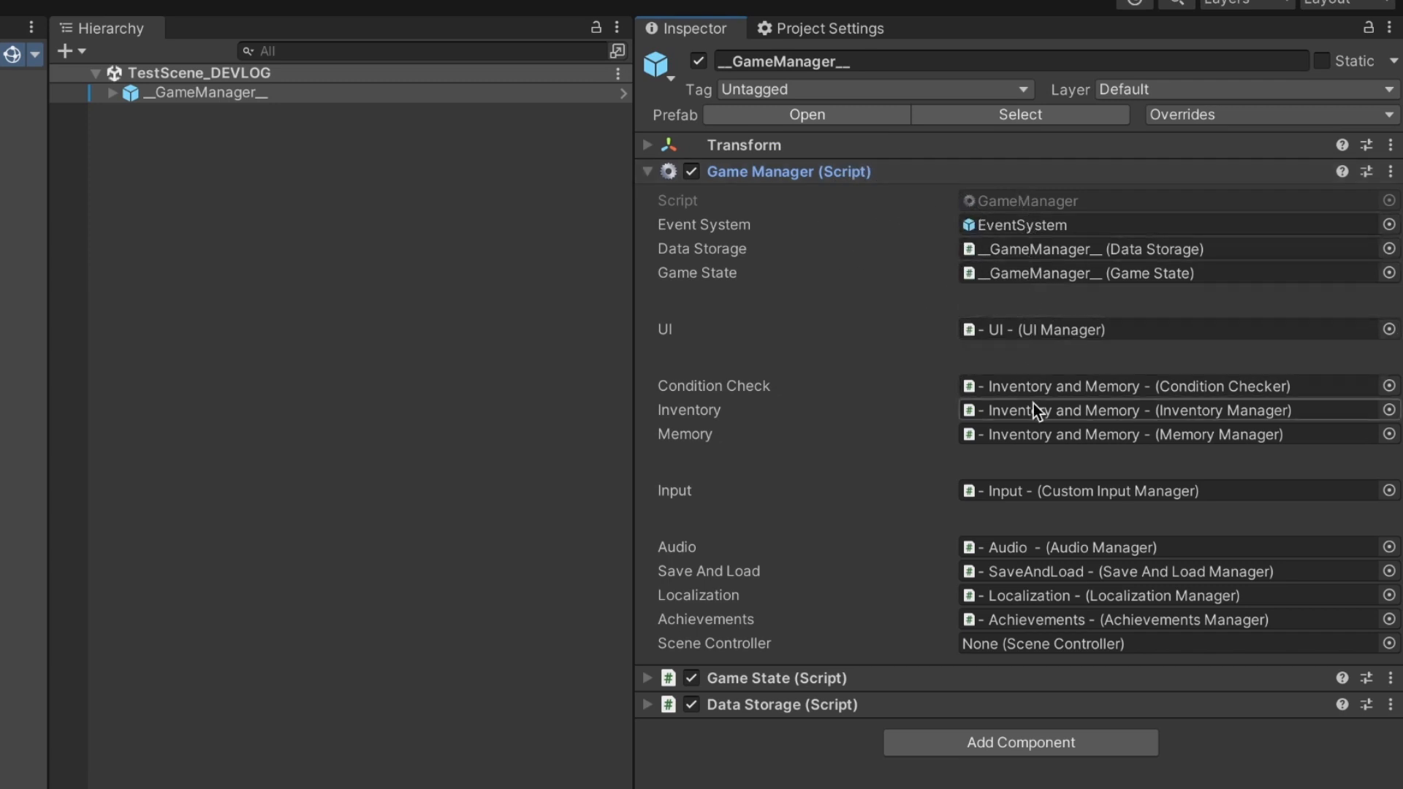
pyautogui.moveTo(1045, 653)
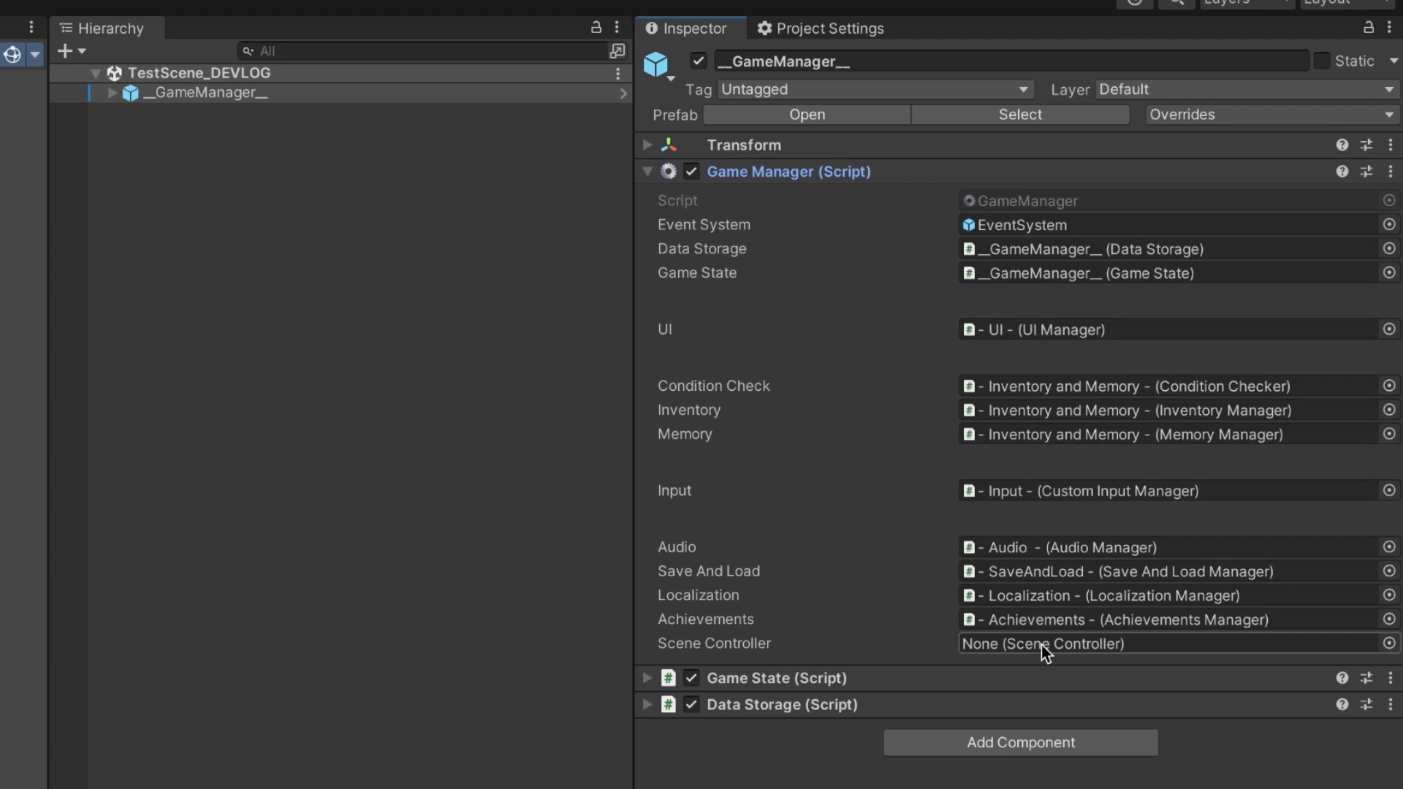
pyautogui.scroll(-3)
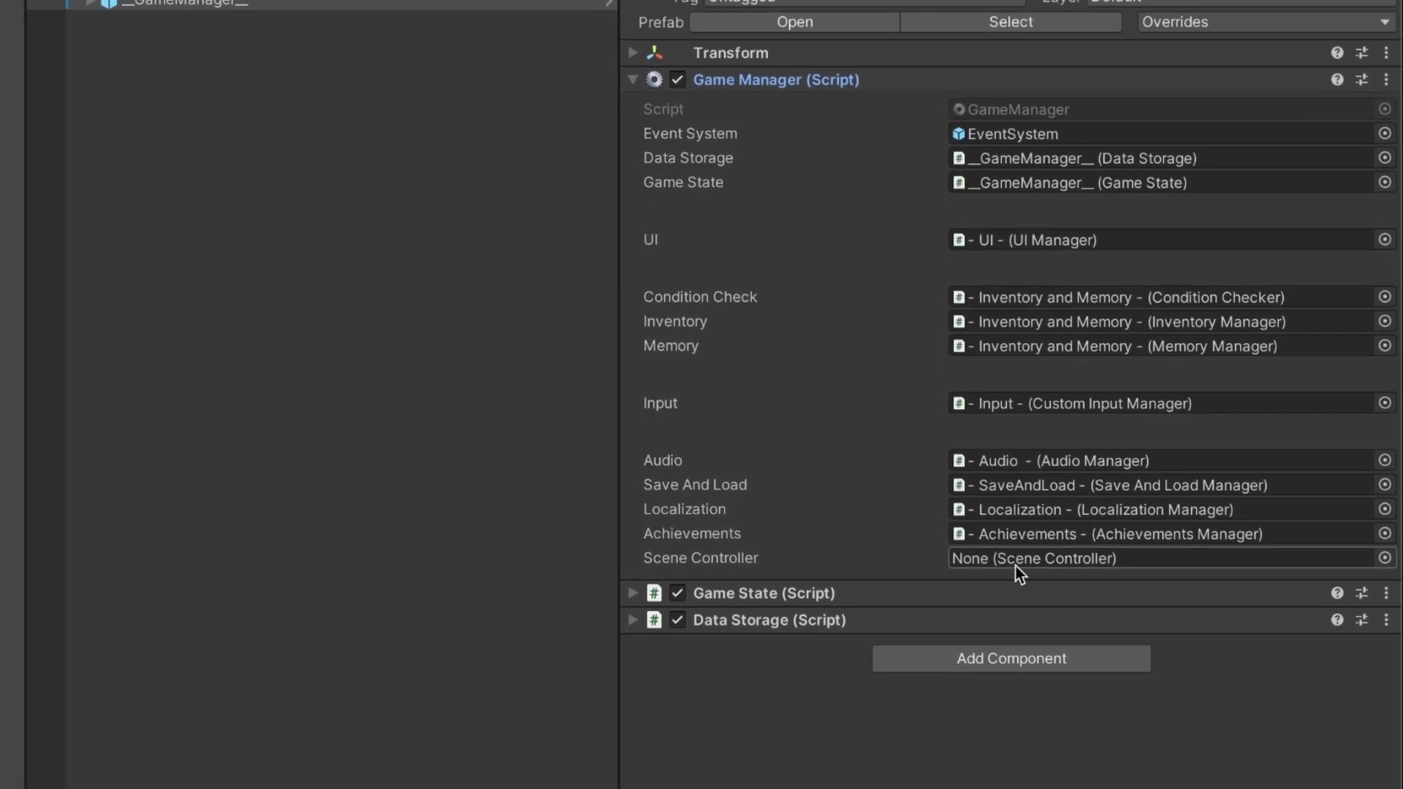
# - Reveal the Game State values: ENV Level, OP Free, POP left at None
pyautogui.click(632, 591)
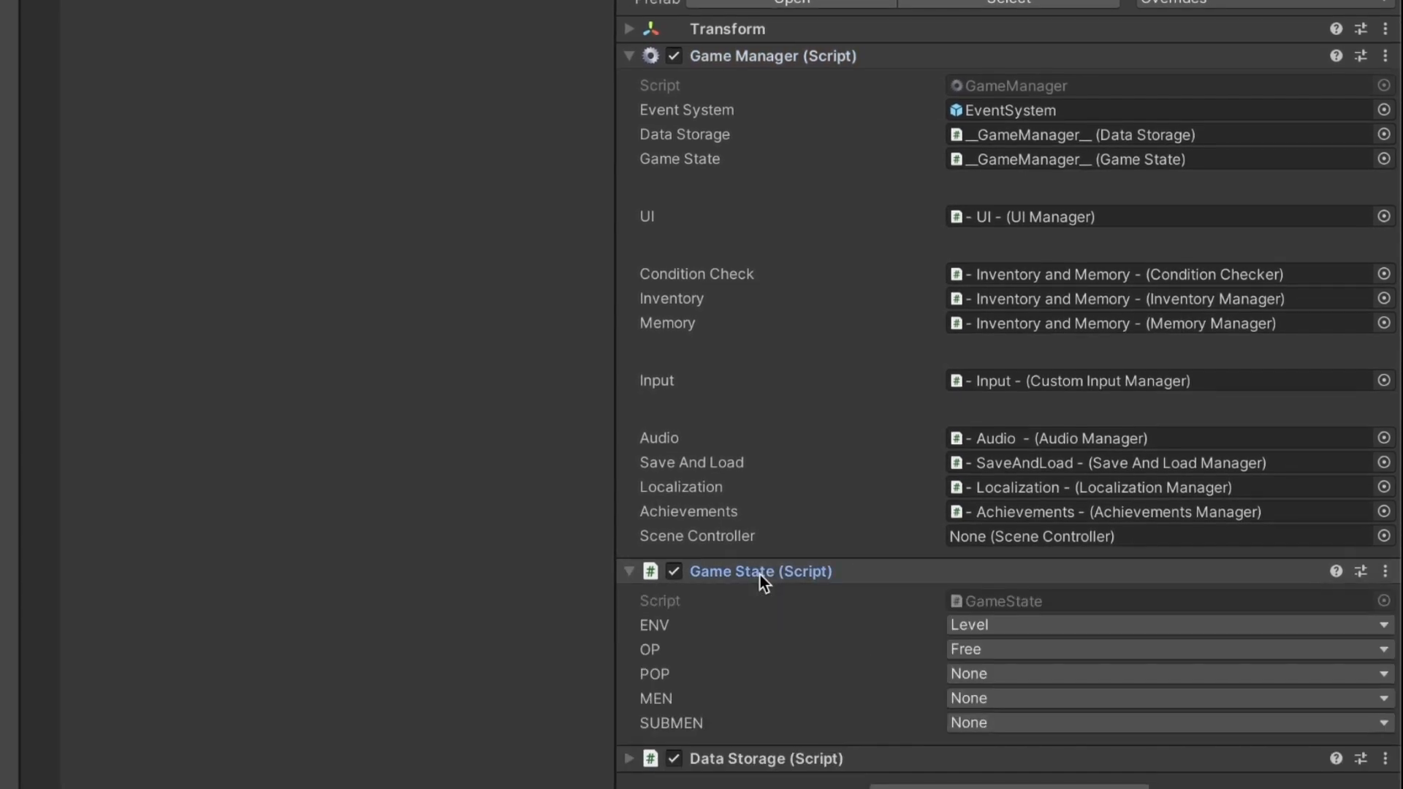
pyautogui.moveTo(775, 725)
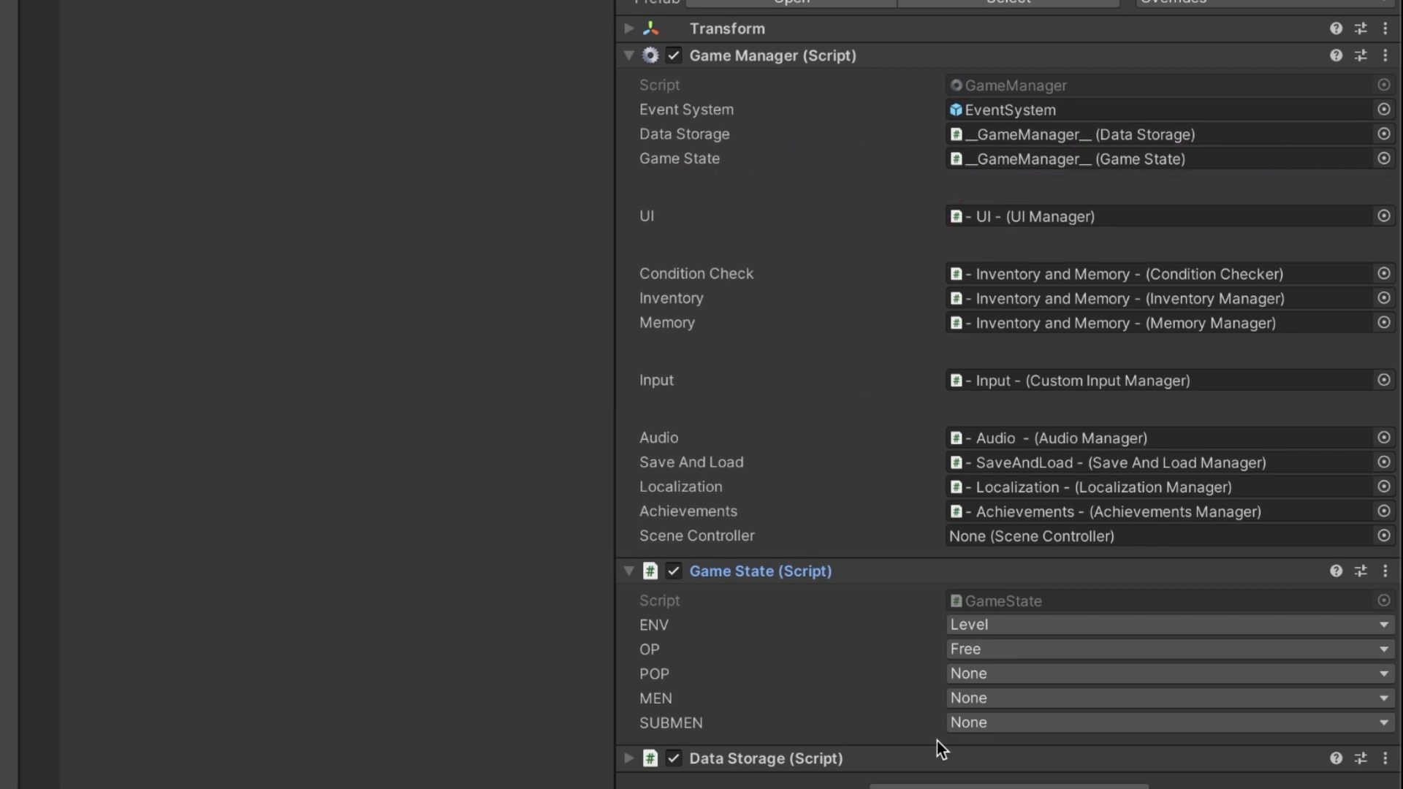
pyautogui.scroll(-3)
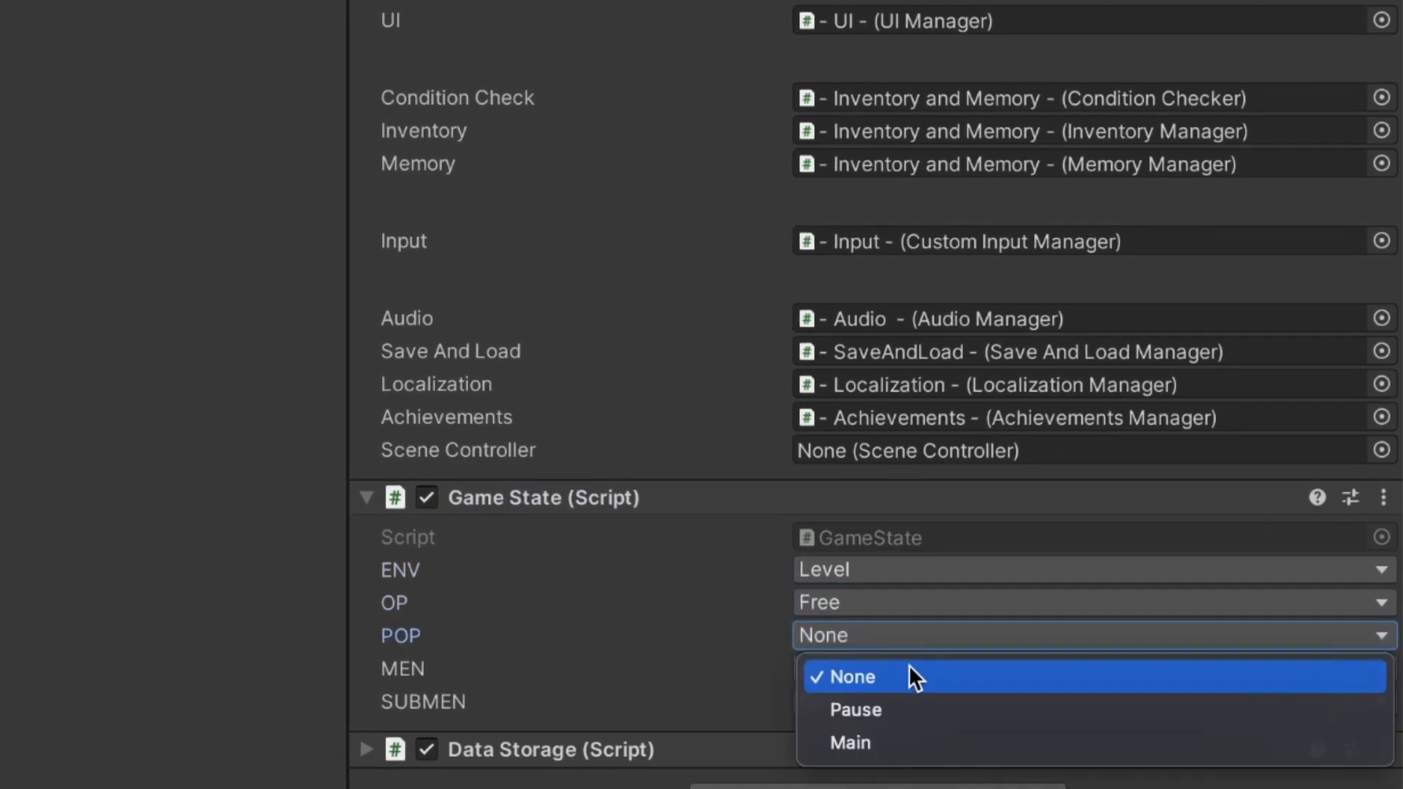
pyautogui.click(847, 676)
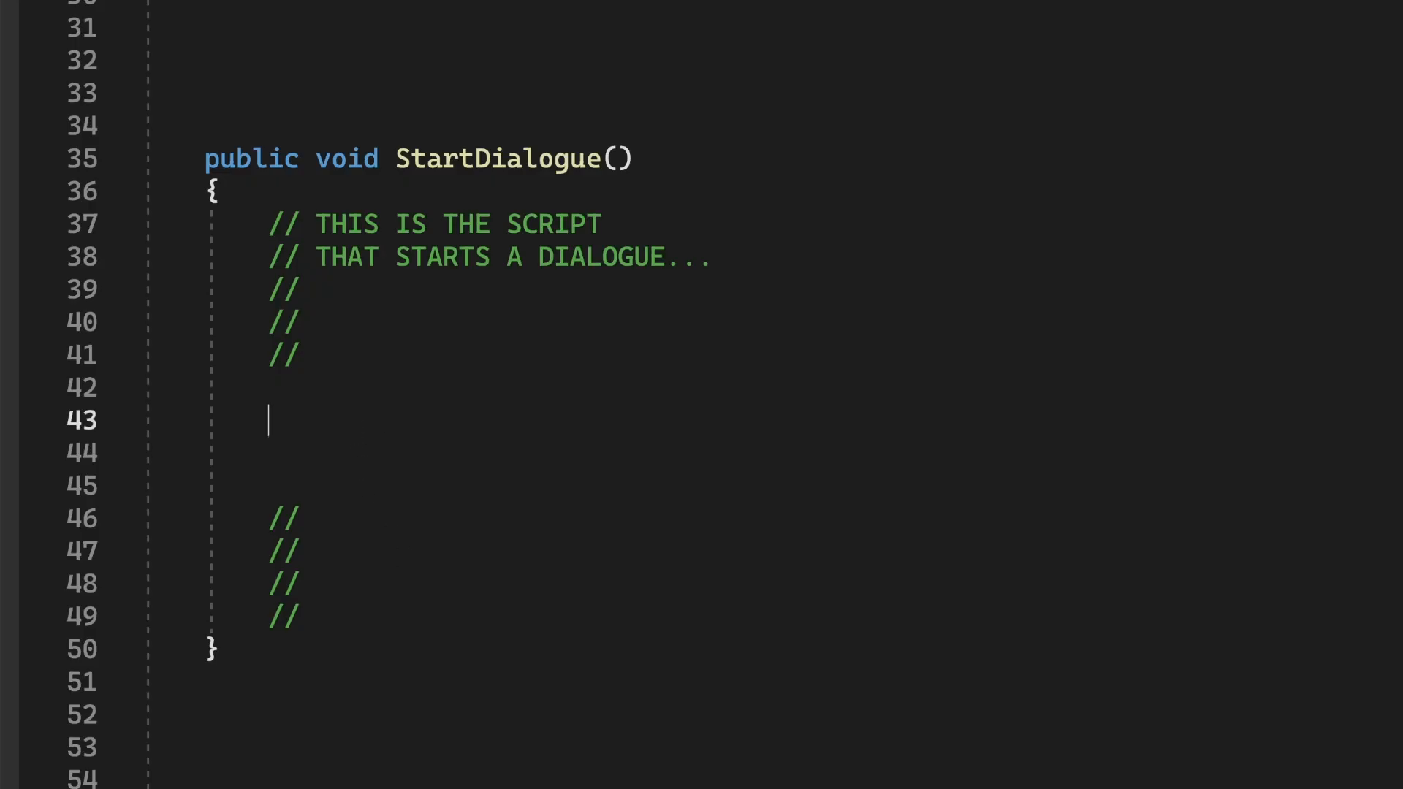
# - Write GameManager.instance.gameState.ChangeOp inside StartDialogue via IntelliSense
pyautogui.write('GameManager.instance')
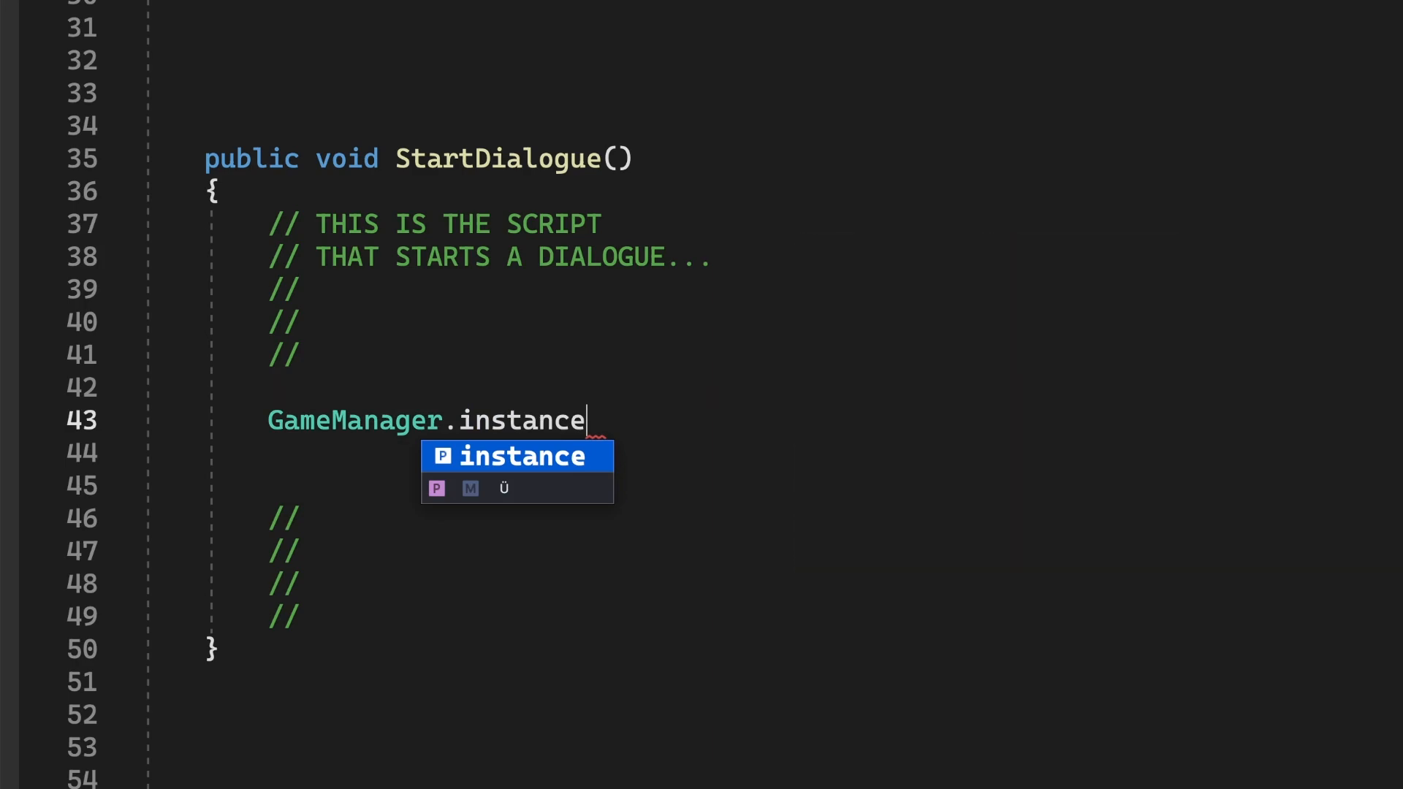
pyautogui.write('.gameState')
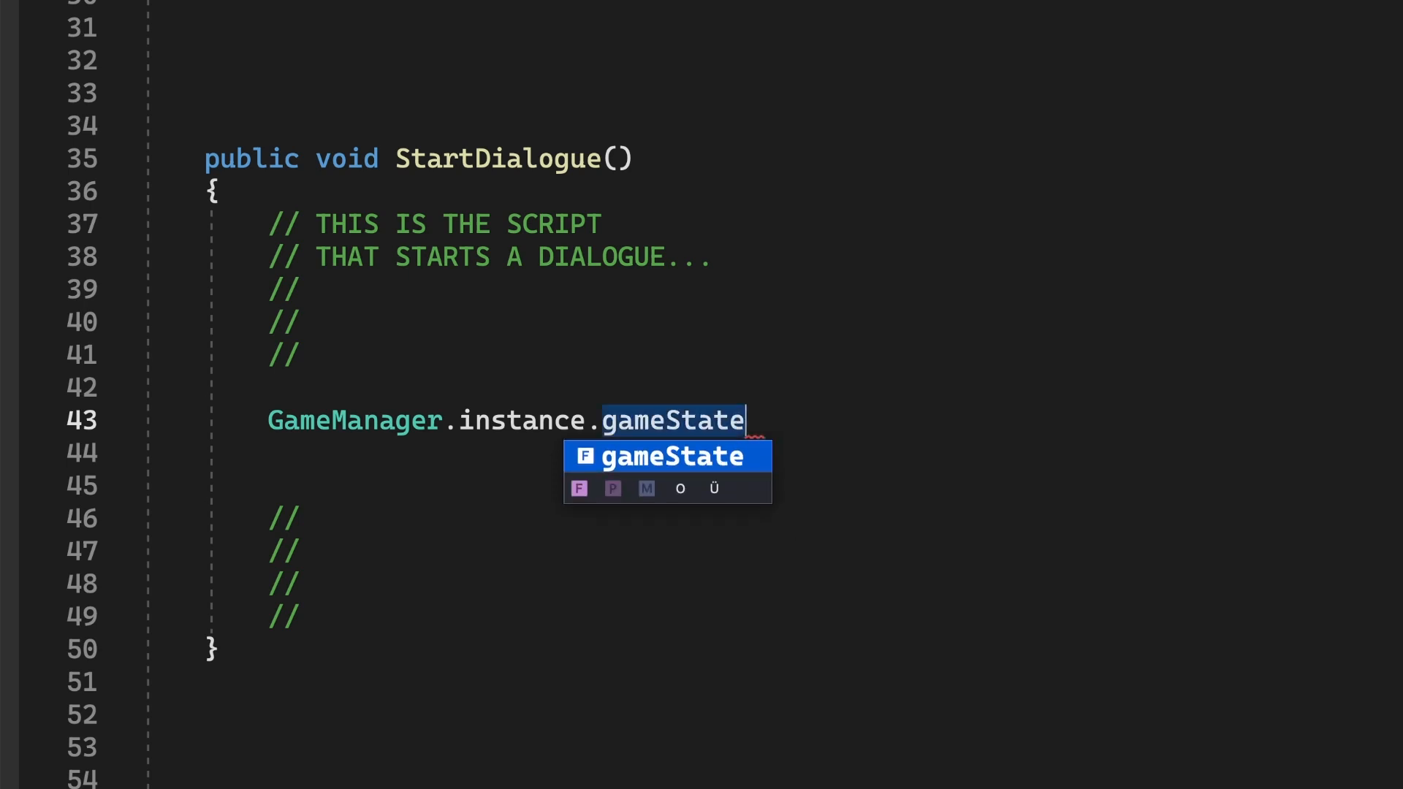
pyautogui.write('.ChangeOp')
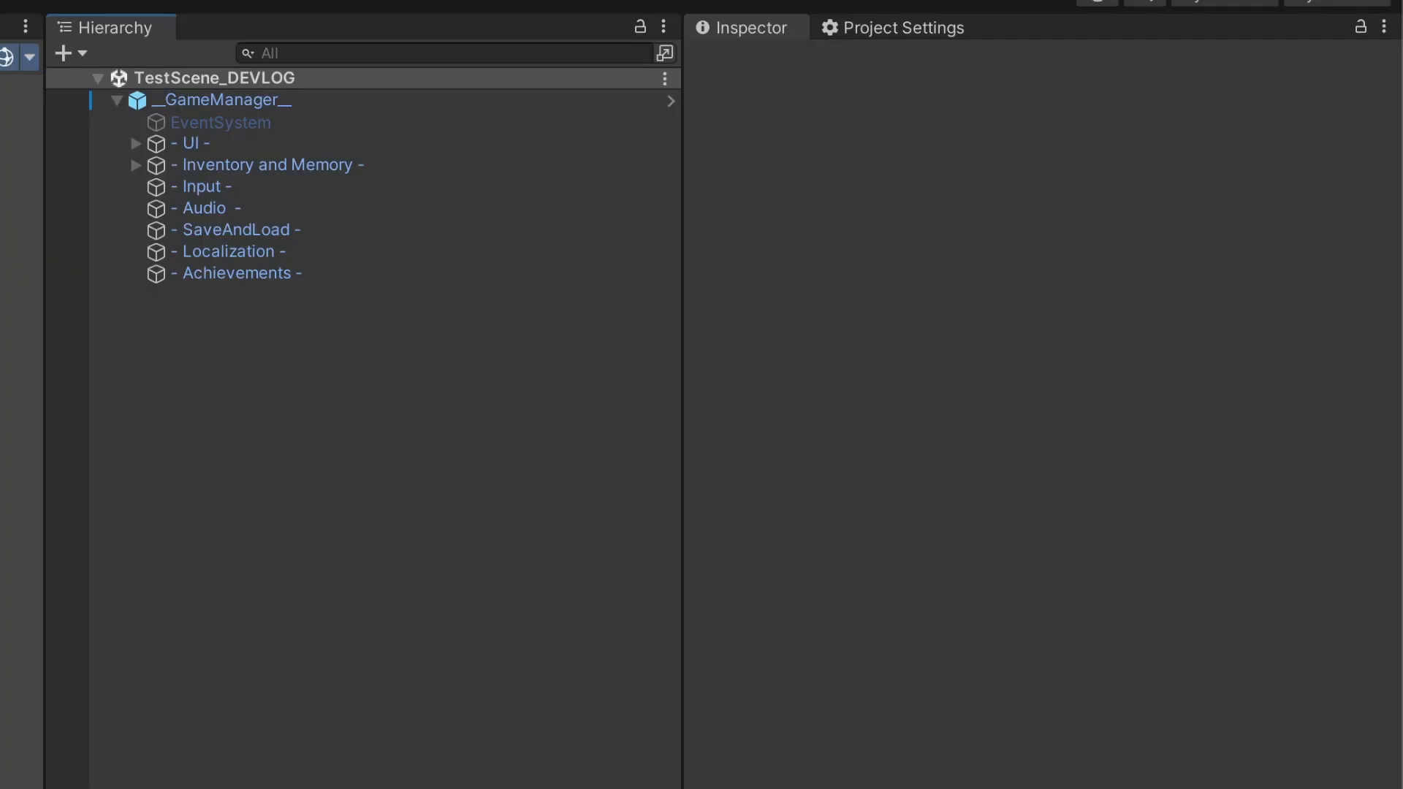
# - Inspect the '- UI -' layer's UI Manager and expand its child manager canvases
pyautogui.click(190, 143)
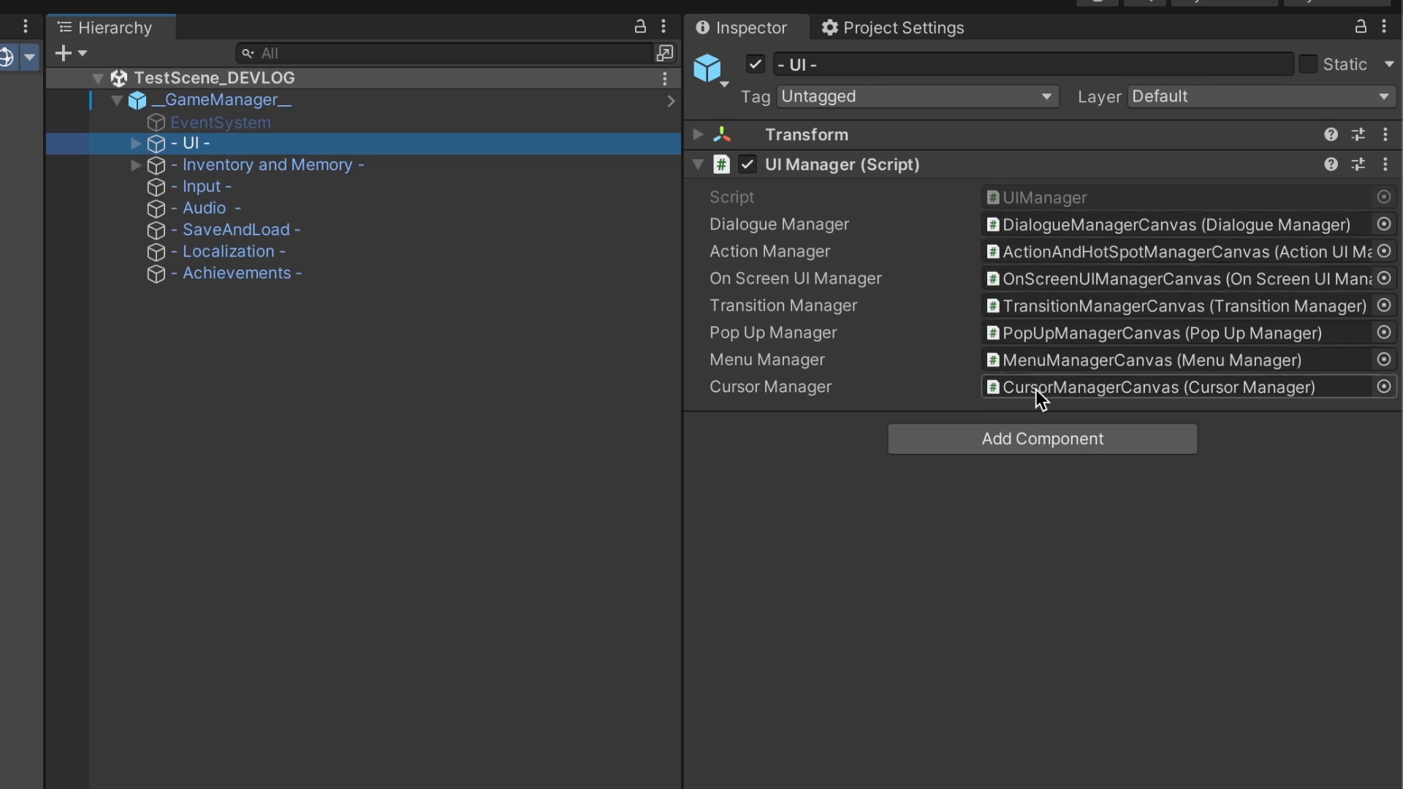
pyautogui.click(134, 143)
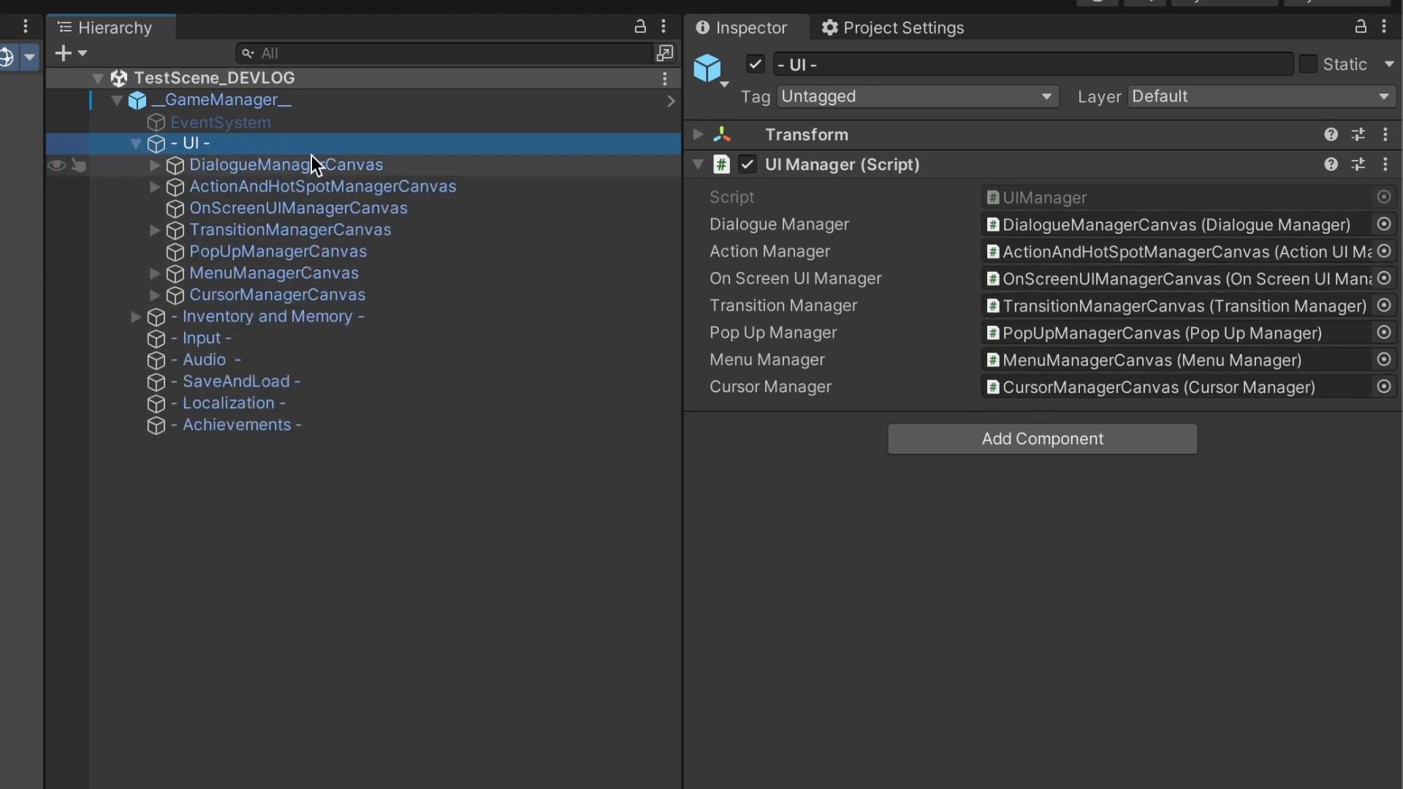
pyautogui.moveTo(312, 289)
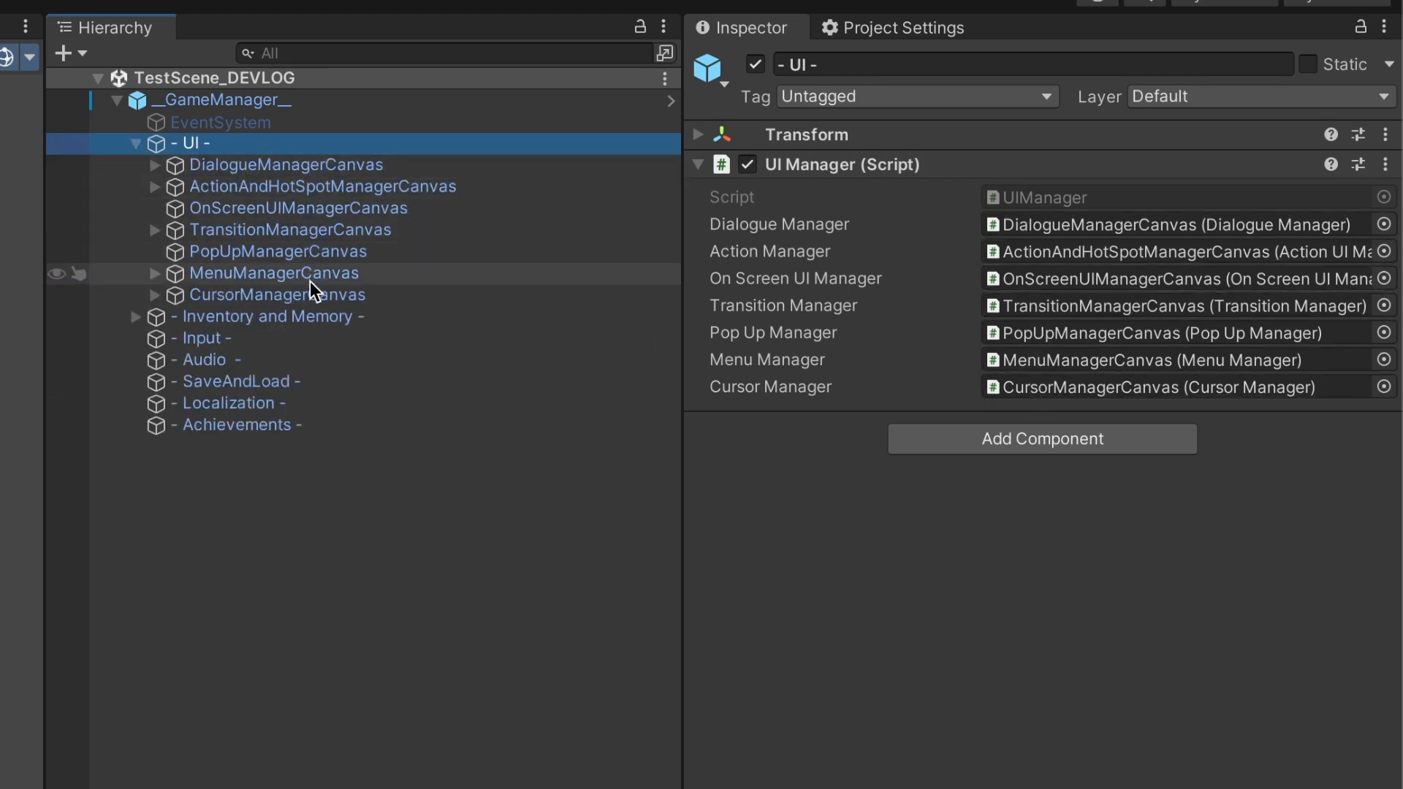
pyautogui.click(117, 143)
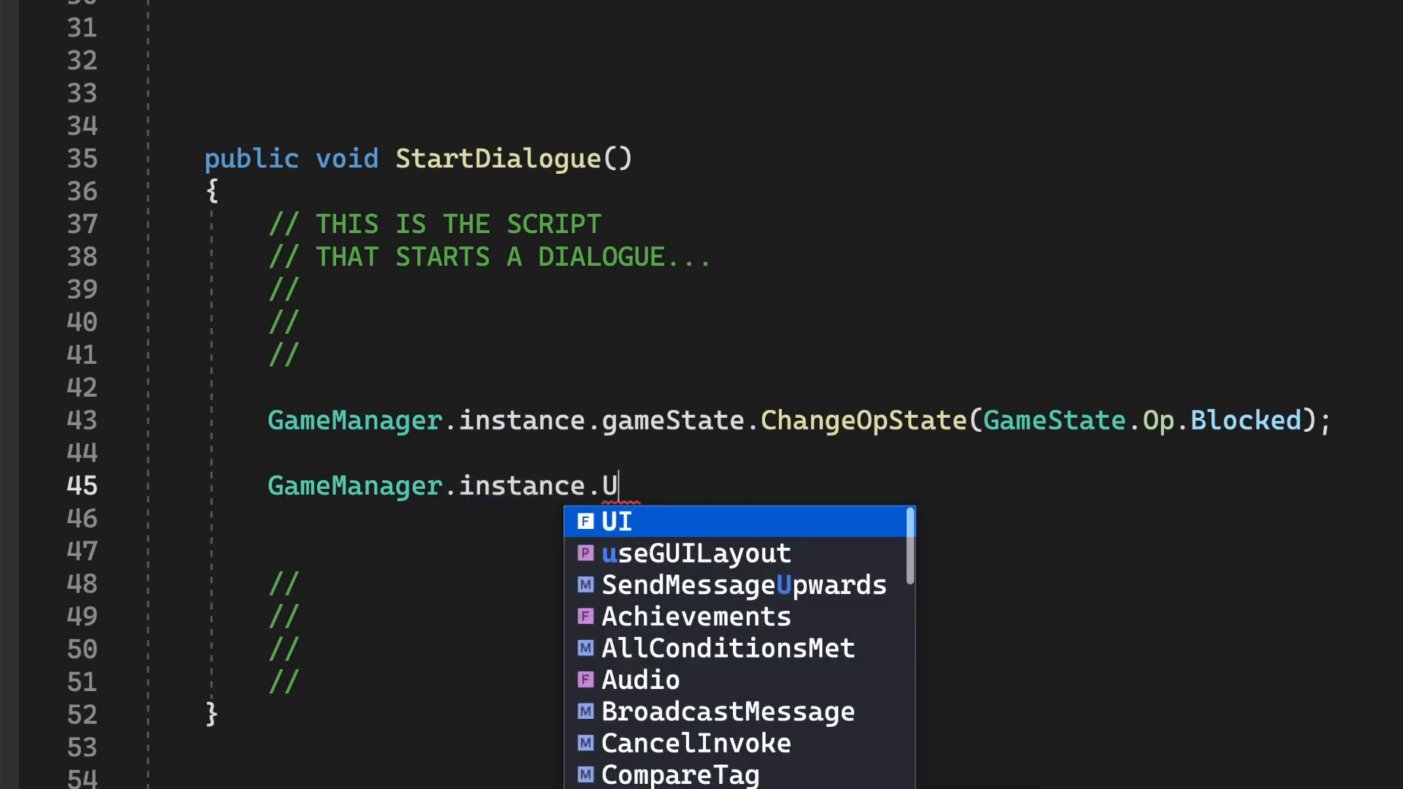
# - Continue GameManager.instance. with I.Cur to reach the UI cursor manager
pyautogui.write('I.Cur')
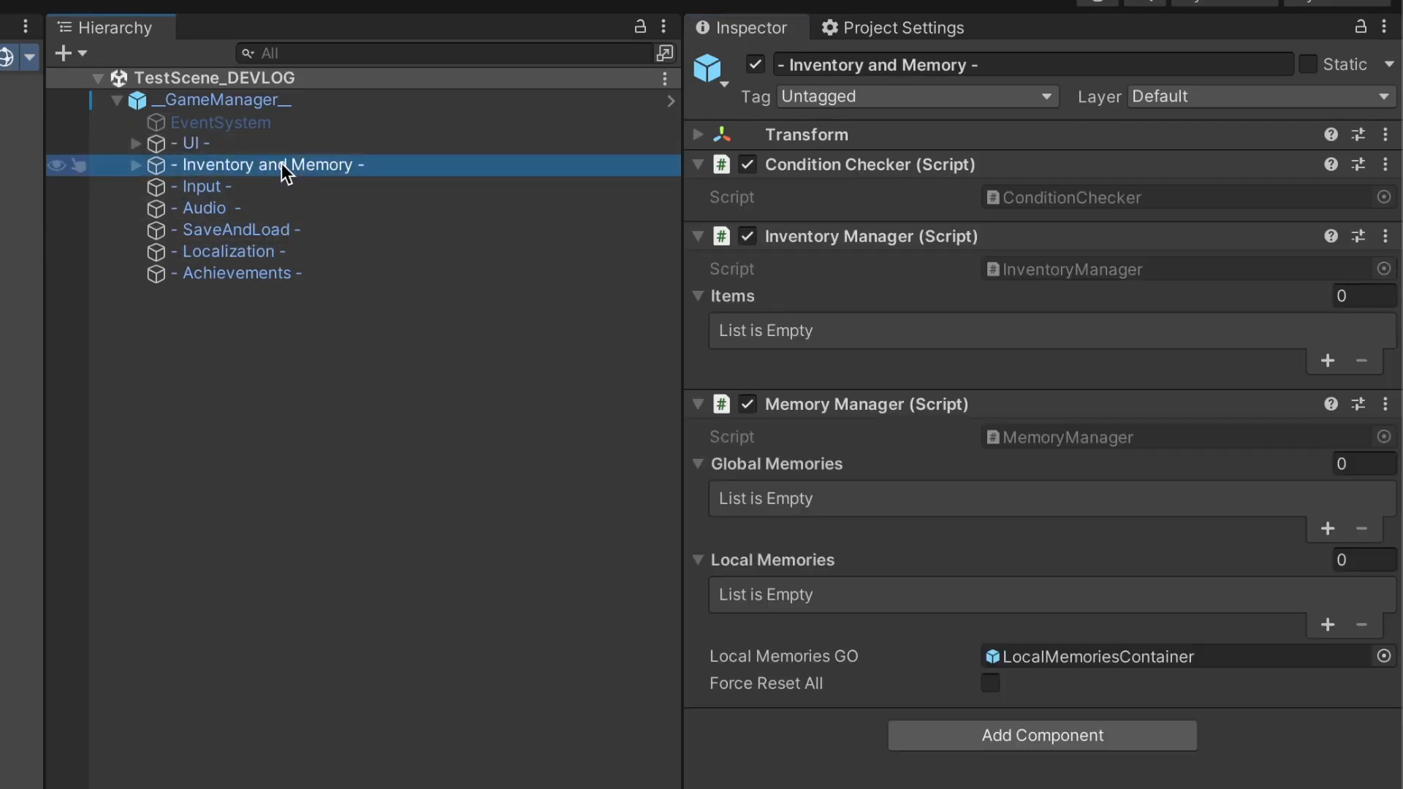
pyautogui.moveTo(841, 403)
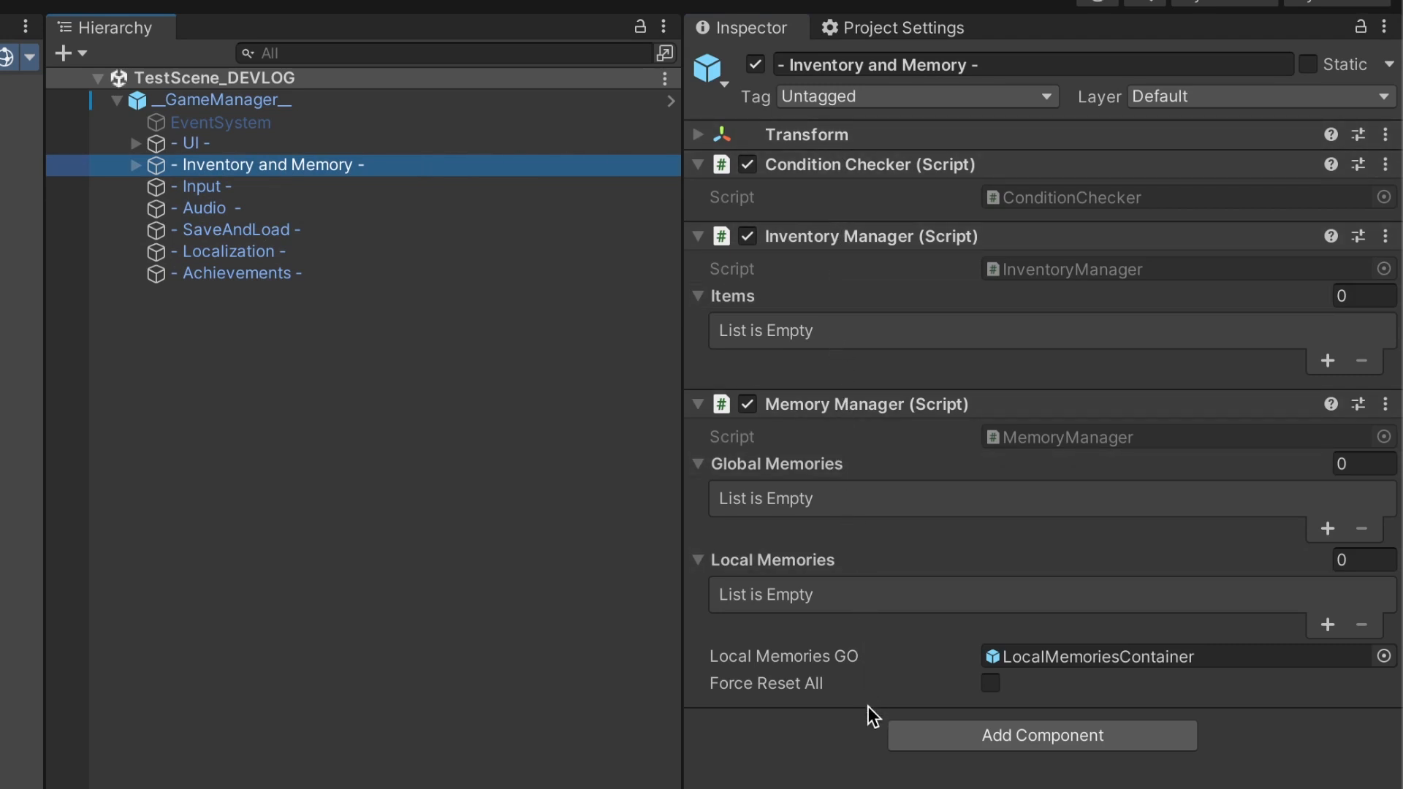
pyautogui.moveTo(701, 613)
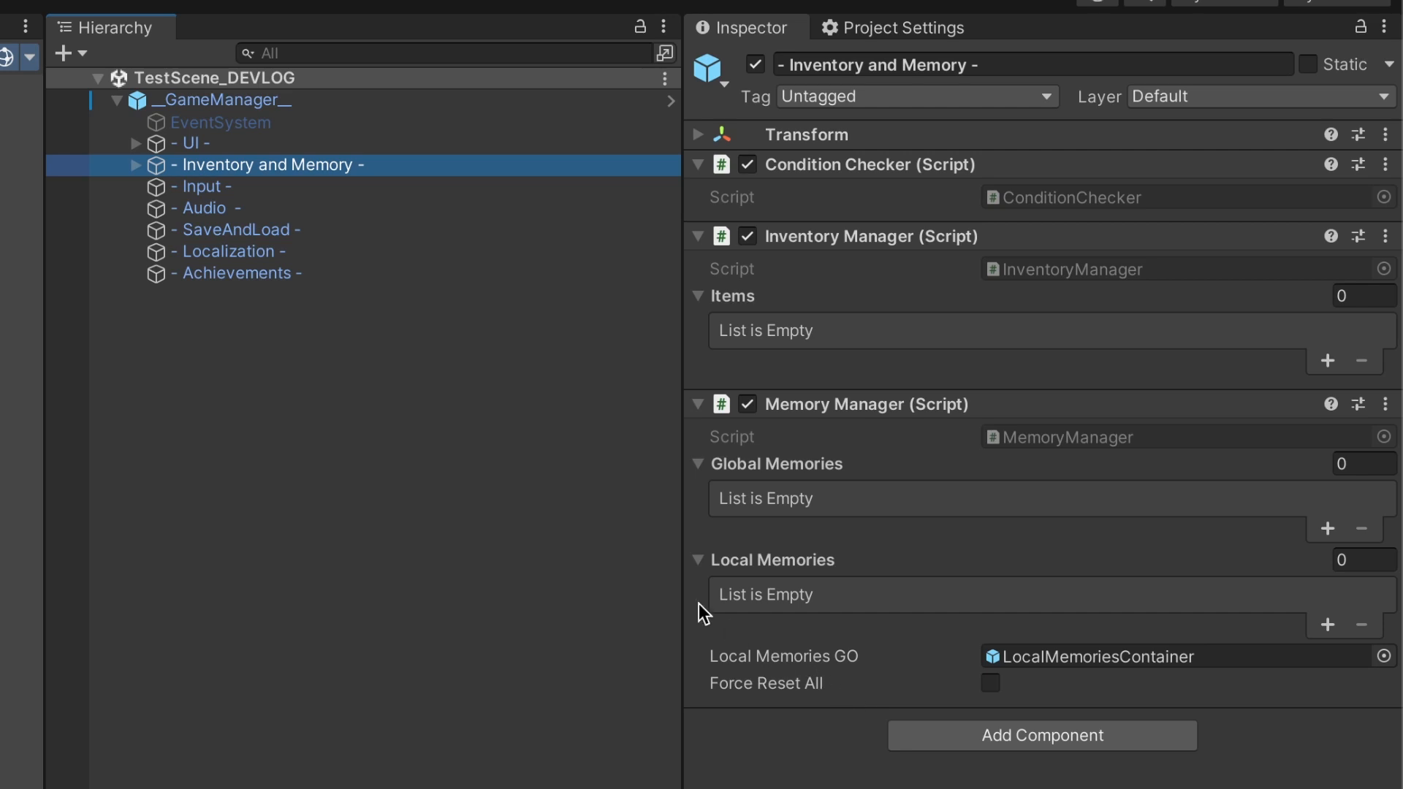
# - Inspect the Input manager, keep Point N Click Classic, then move on to the Audio layer
pyautogui.click(200, 185)
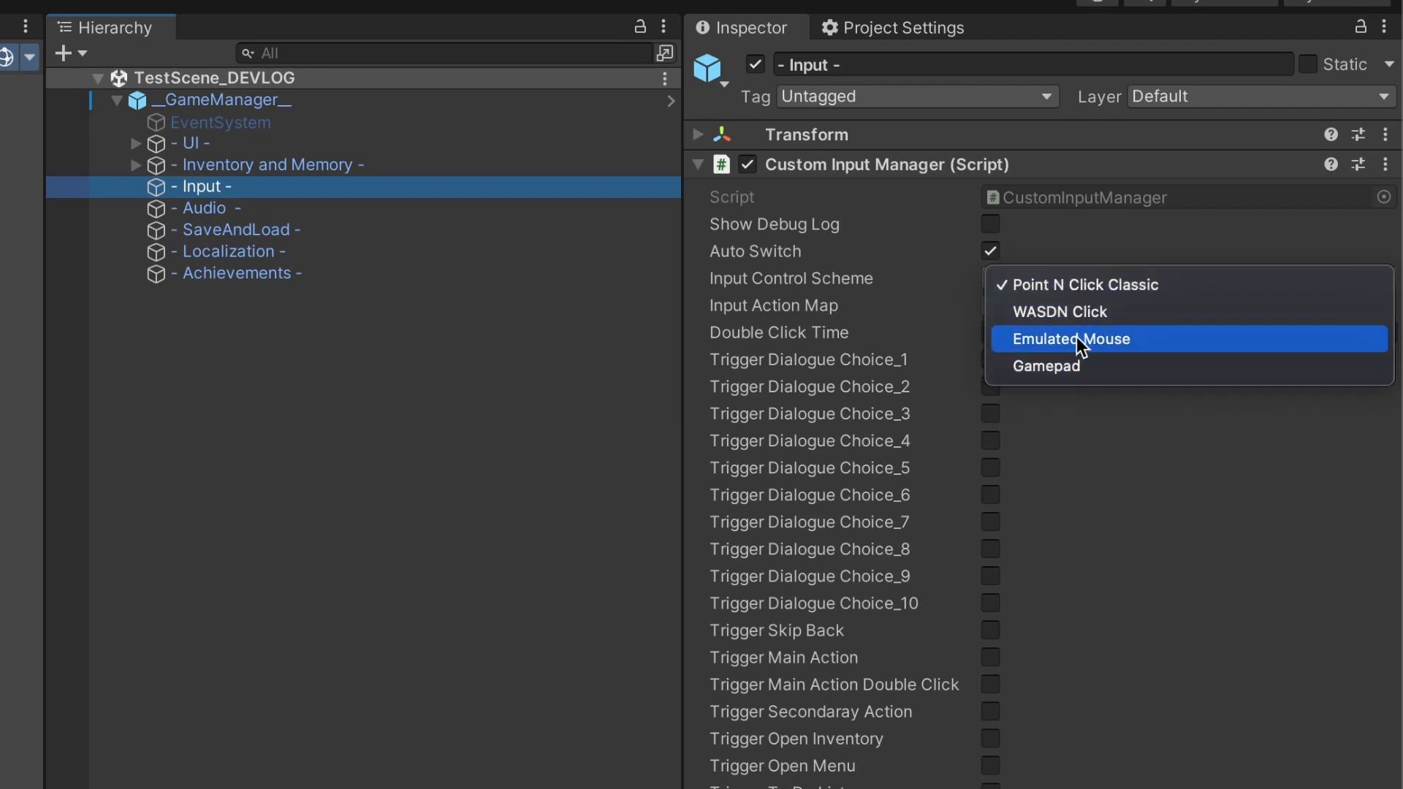
pyautogui.click(1083, 285)
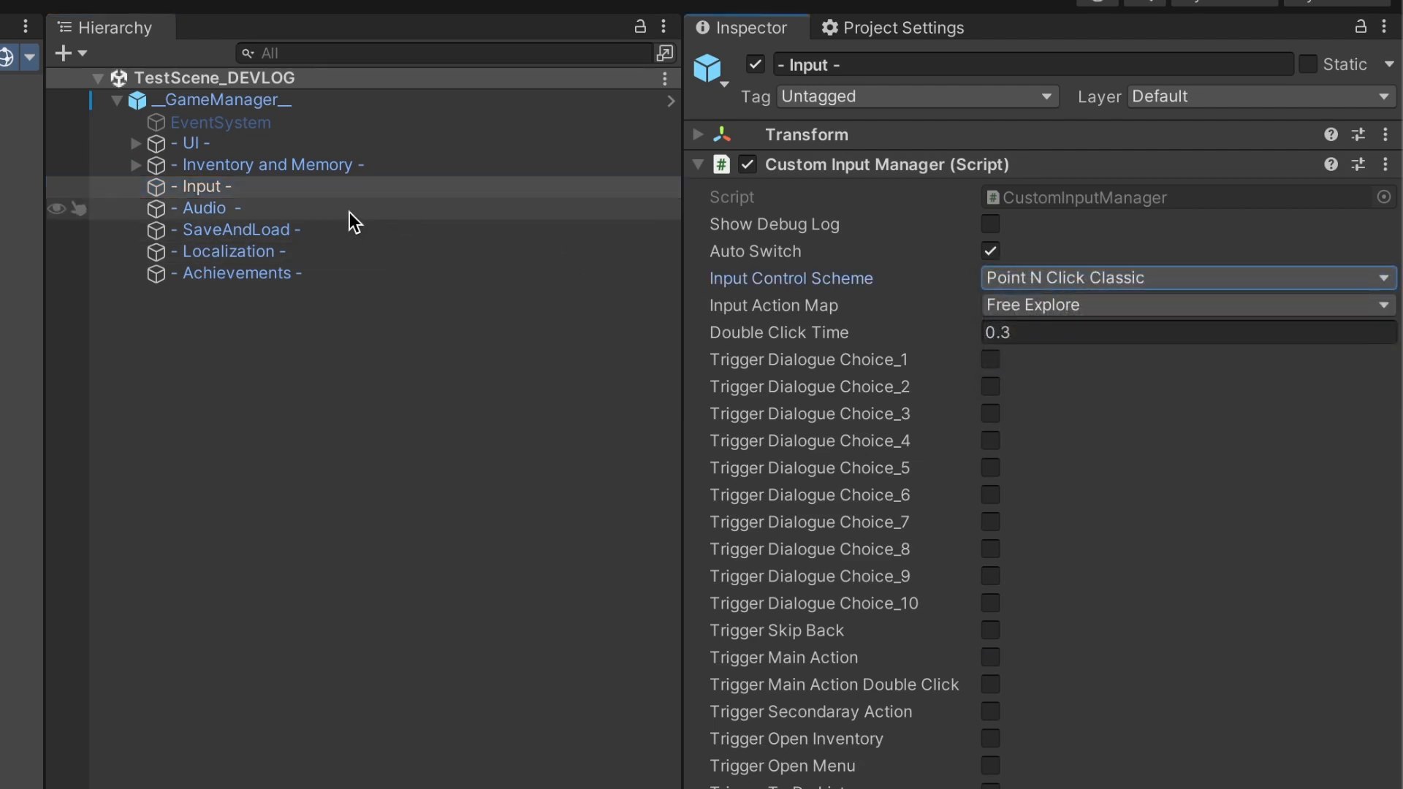
pyautogui.click(204, 207)
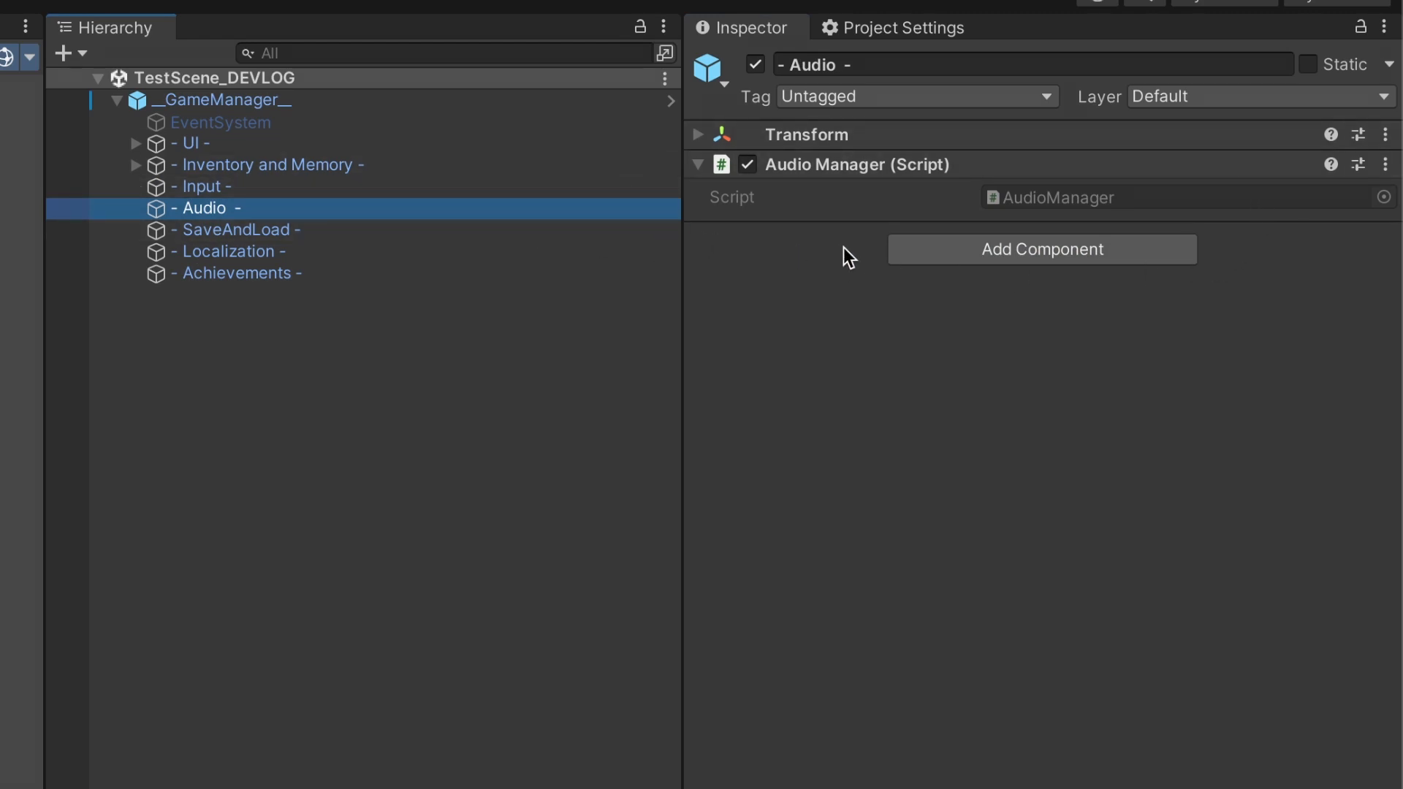
# - Inspect SaveAndLoad (/apba.save), Localization (German) and Achievements managers in turn
pyautogui.click(237, 230)
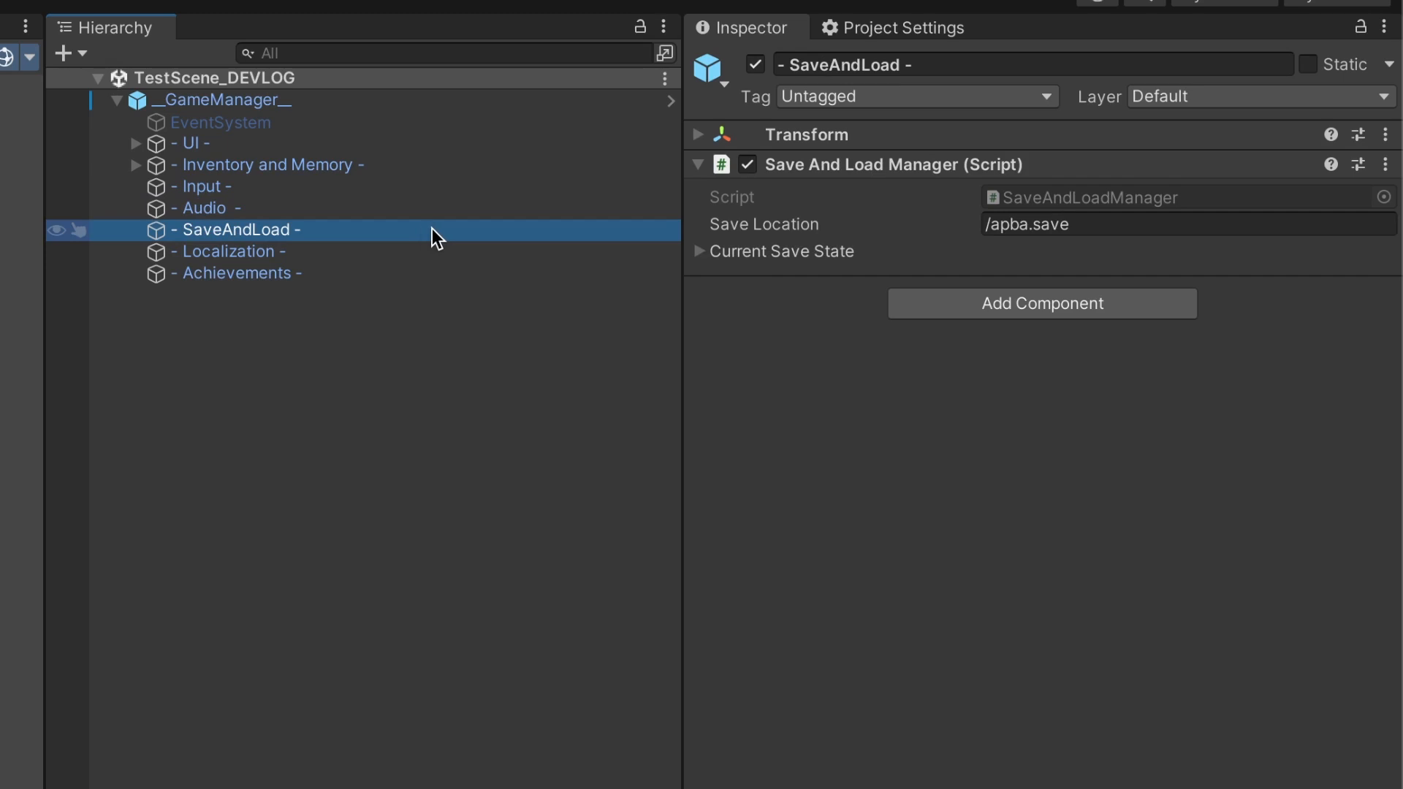
pyautogui.moveTo(808, 296)
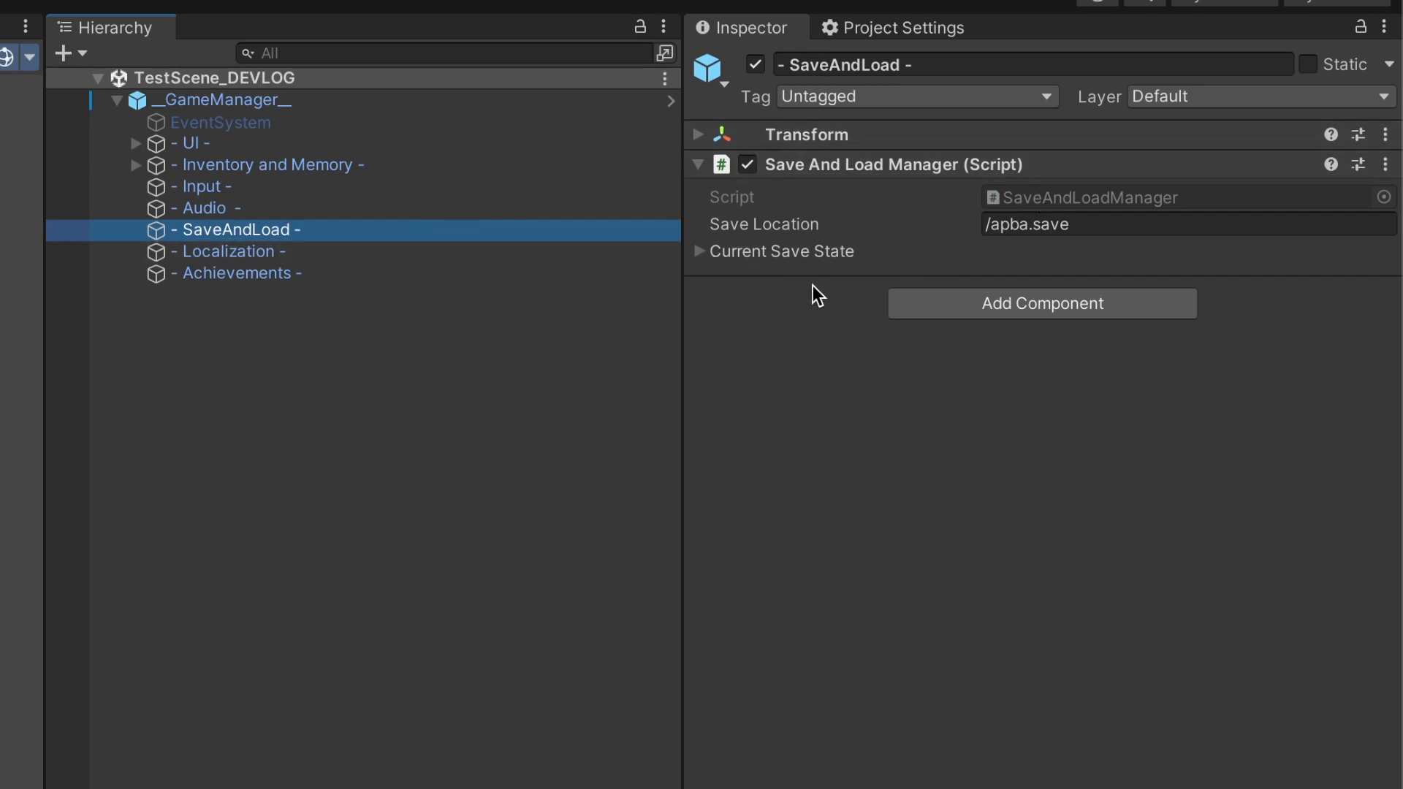
pyautogui.moveTo(331, 286)
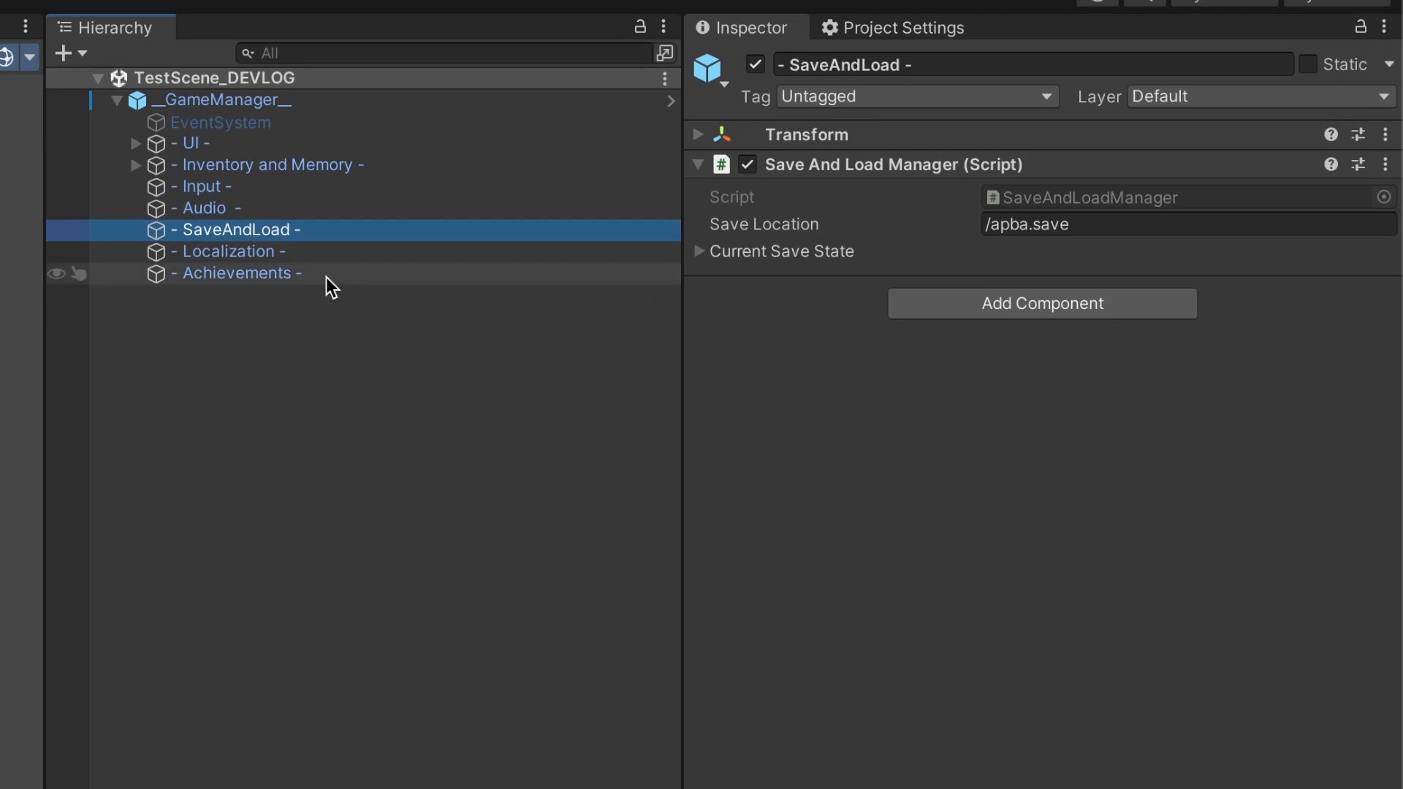
pyautogui.click(244, 251)
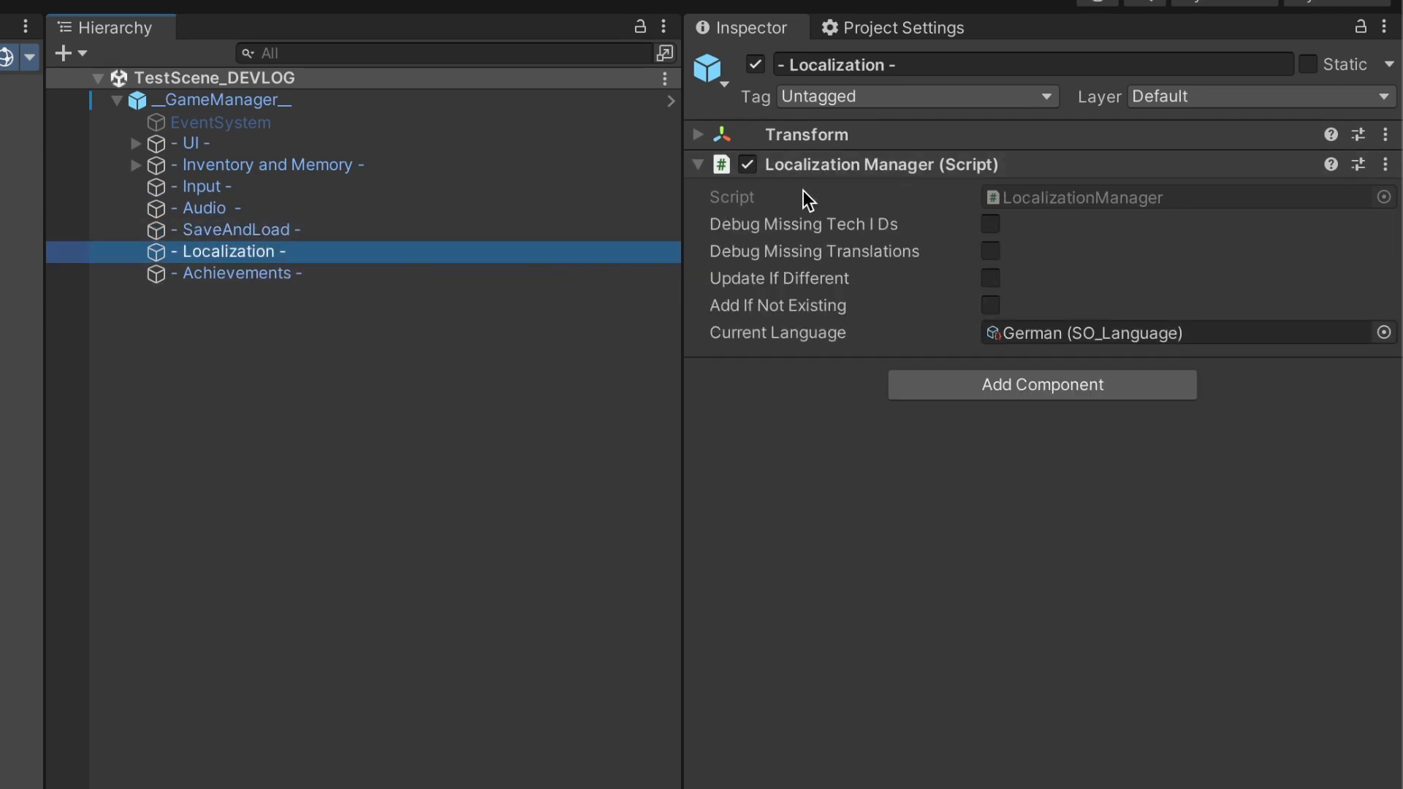
pyautogui.moveTo(838, 359)
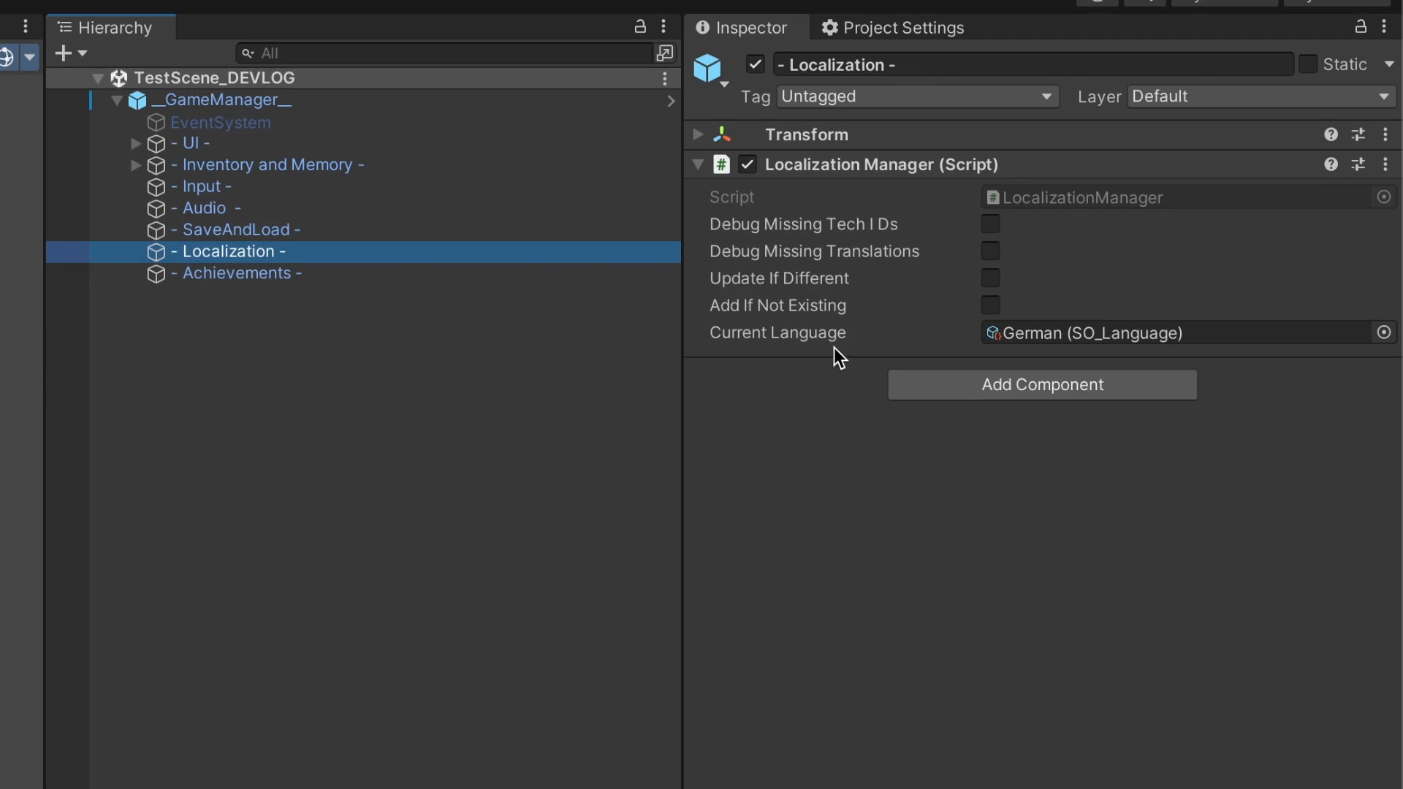
pyautogui.moveTo(300, 285)
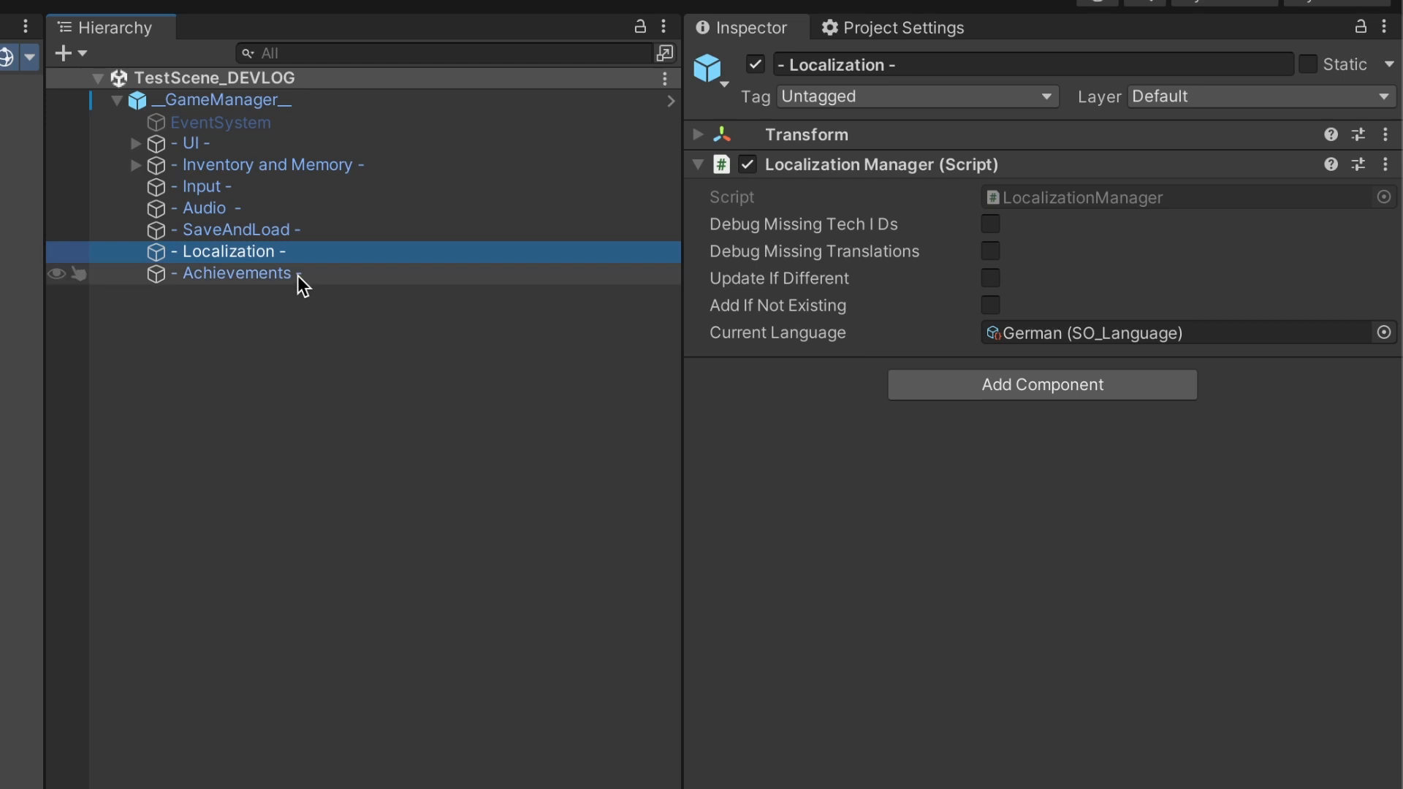
pyautogui.click(237, 273)
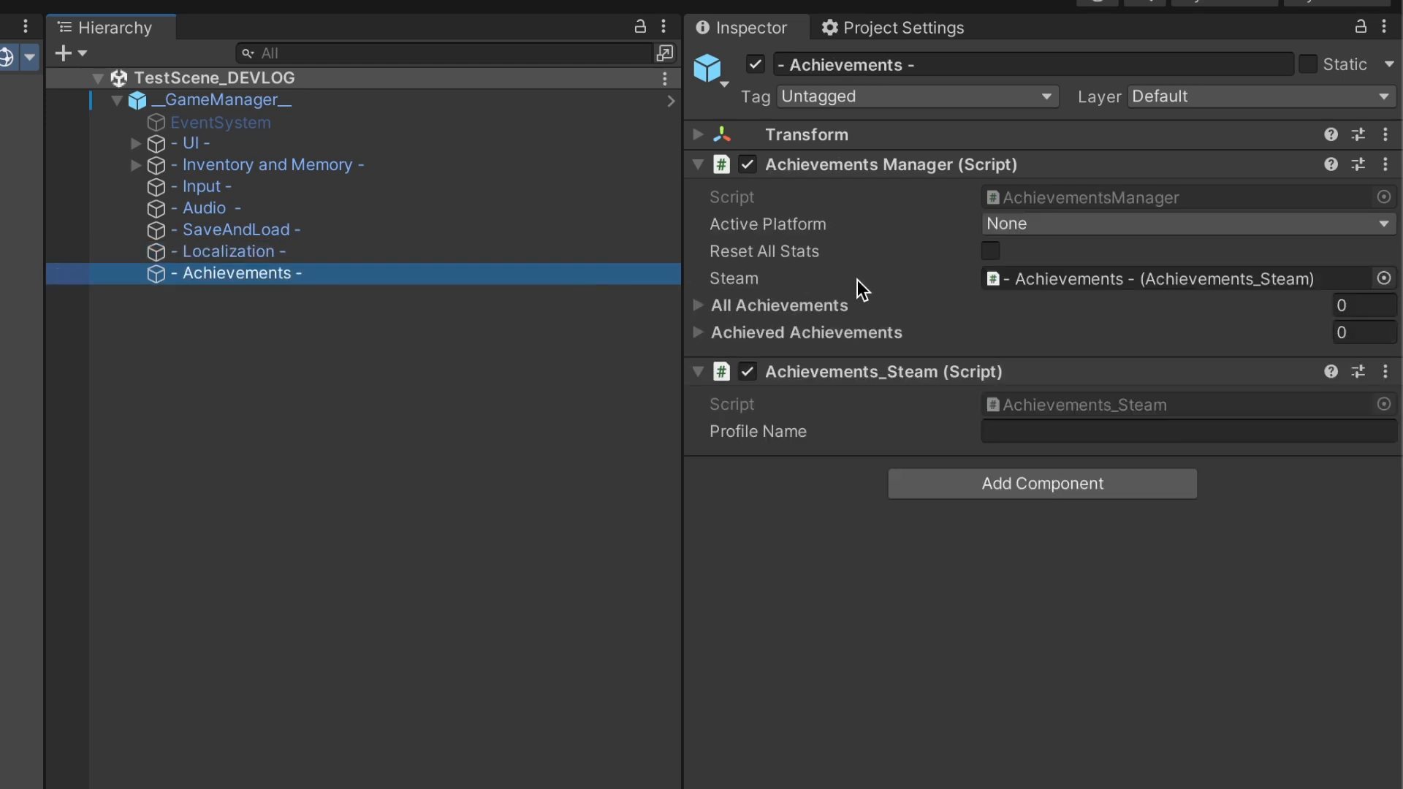